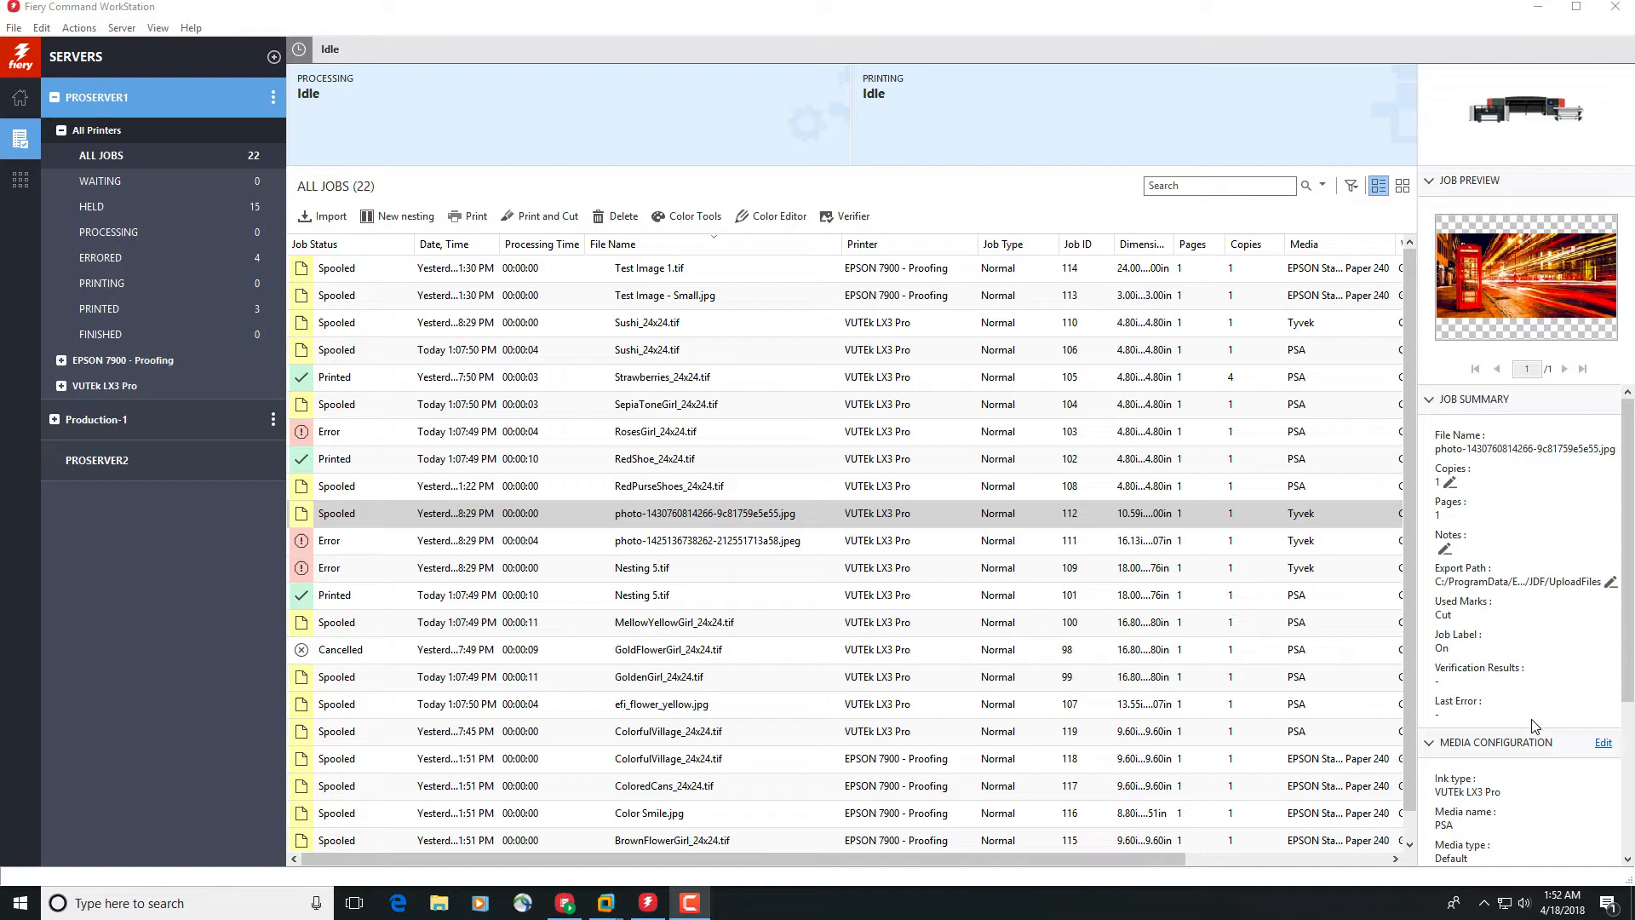
{"action": "right_click", "coordinate": [705, 512]}
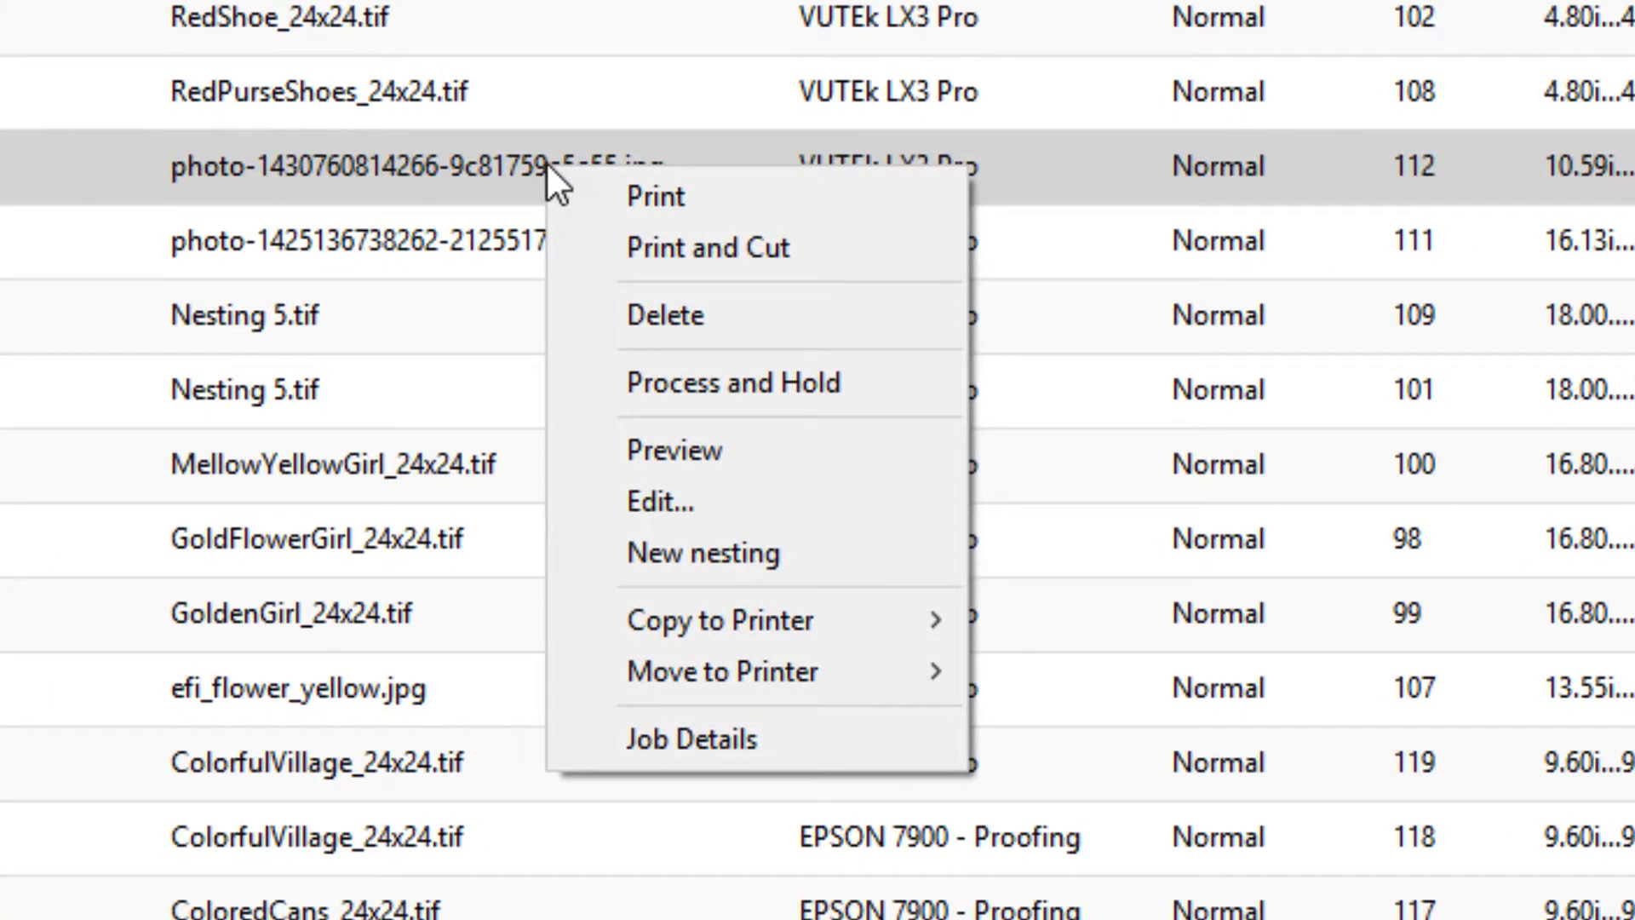
{"action": "mouse_move", "coordinate": [710, 503]}
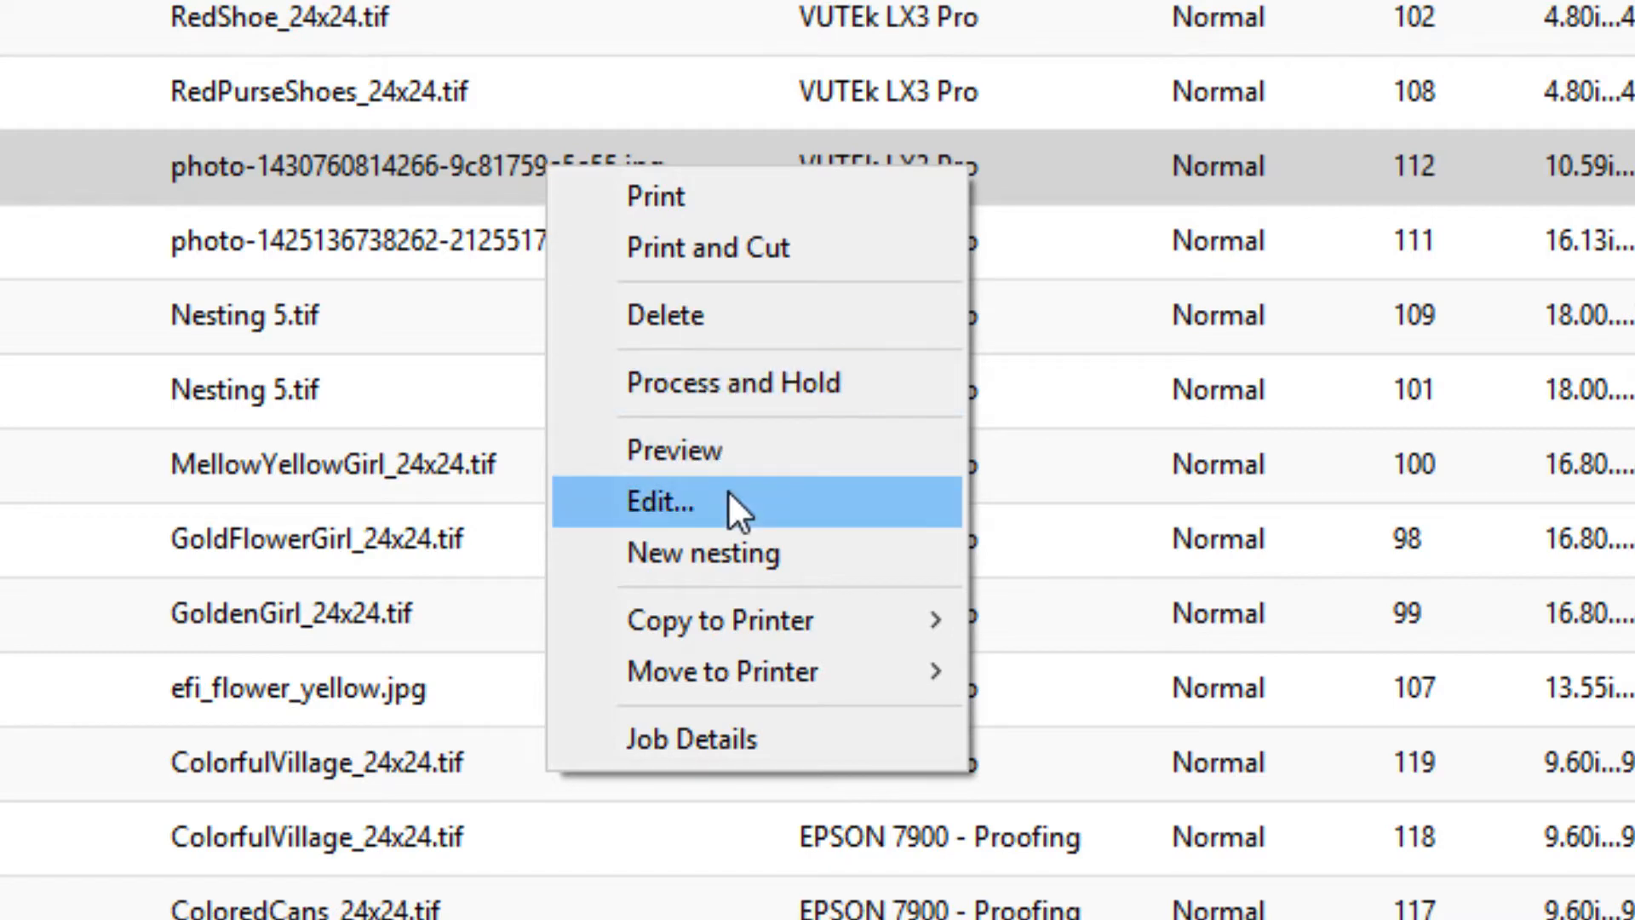
{"action": "left_click", "coordinate": [659, 502]}
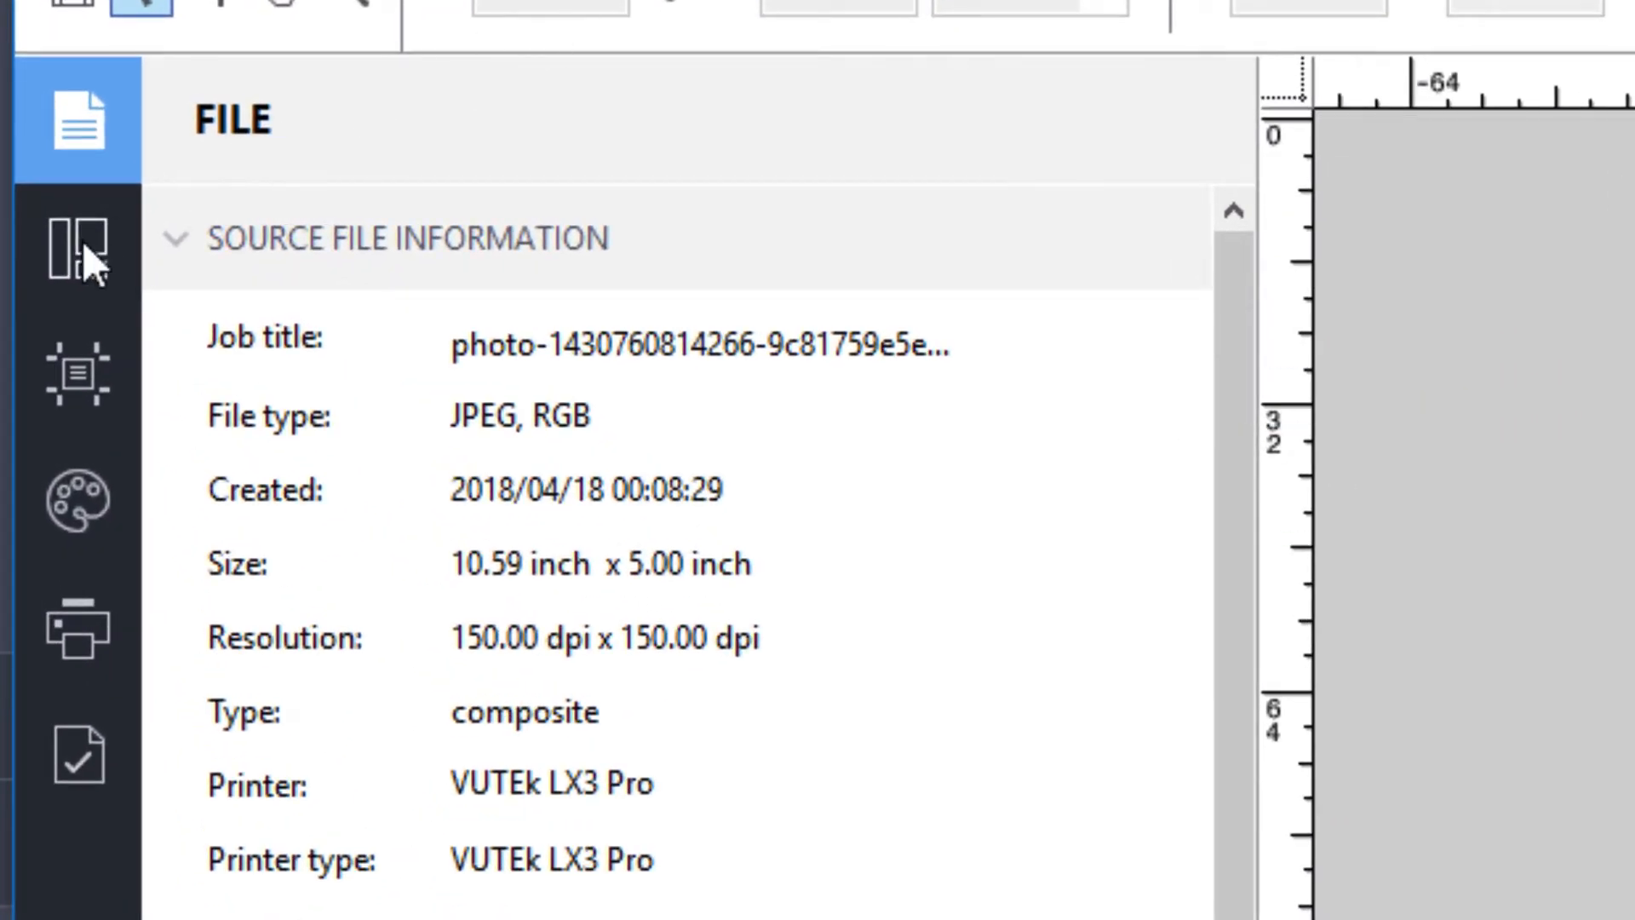
Step: Step through the Layout, Finishing, Color and Printer sections of the side pane
{"action": "left_click", "coordinate": [79, 248]}
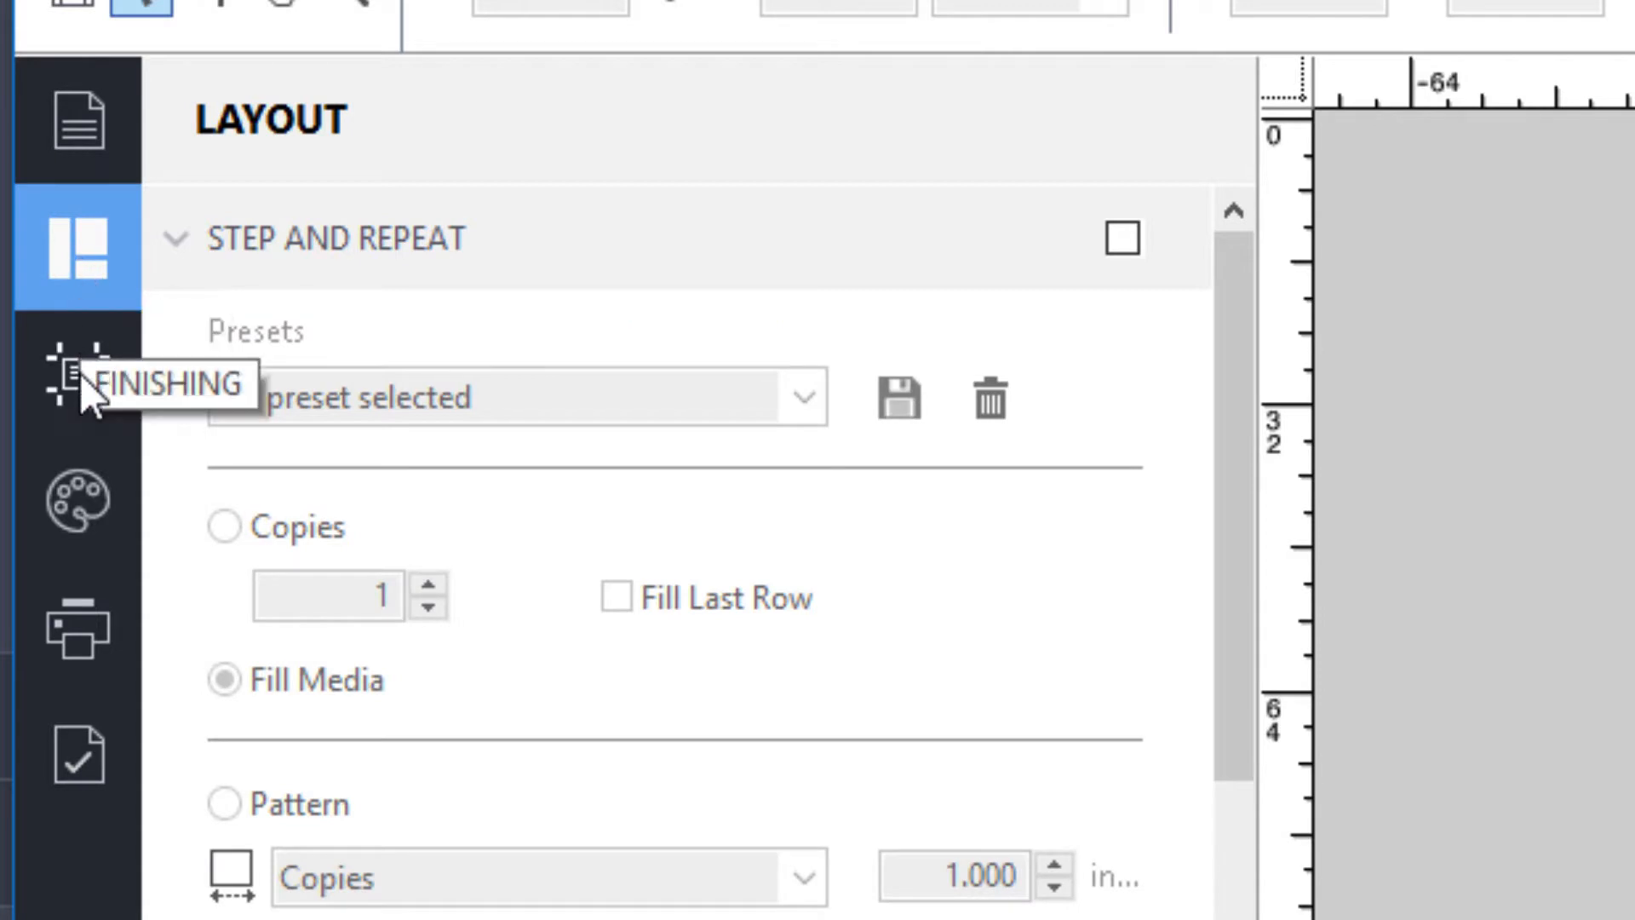
{"action": "left_click", "coordinate": [75, 376]}
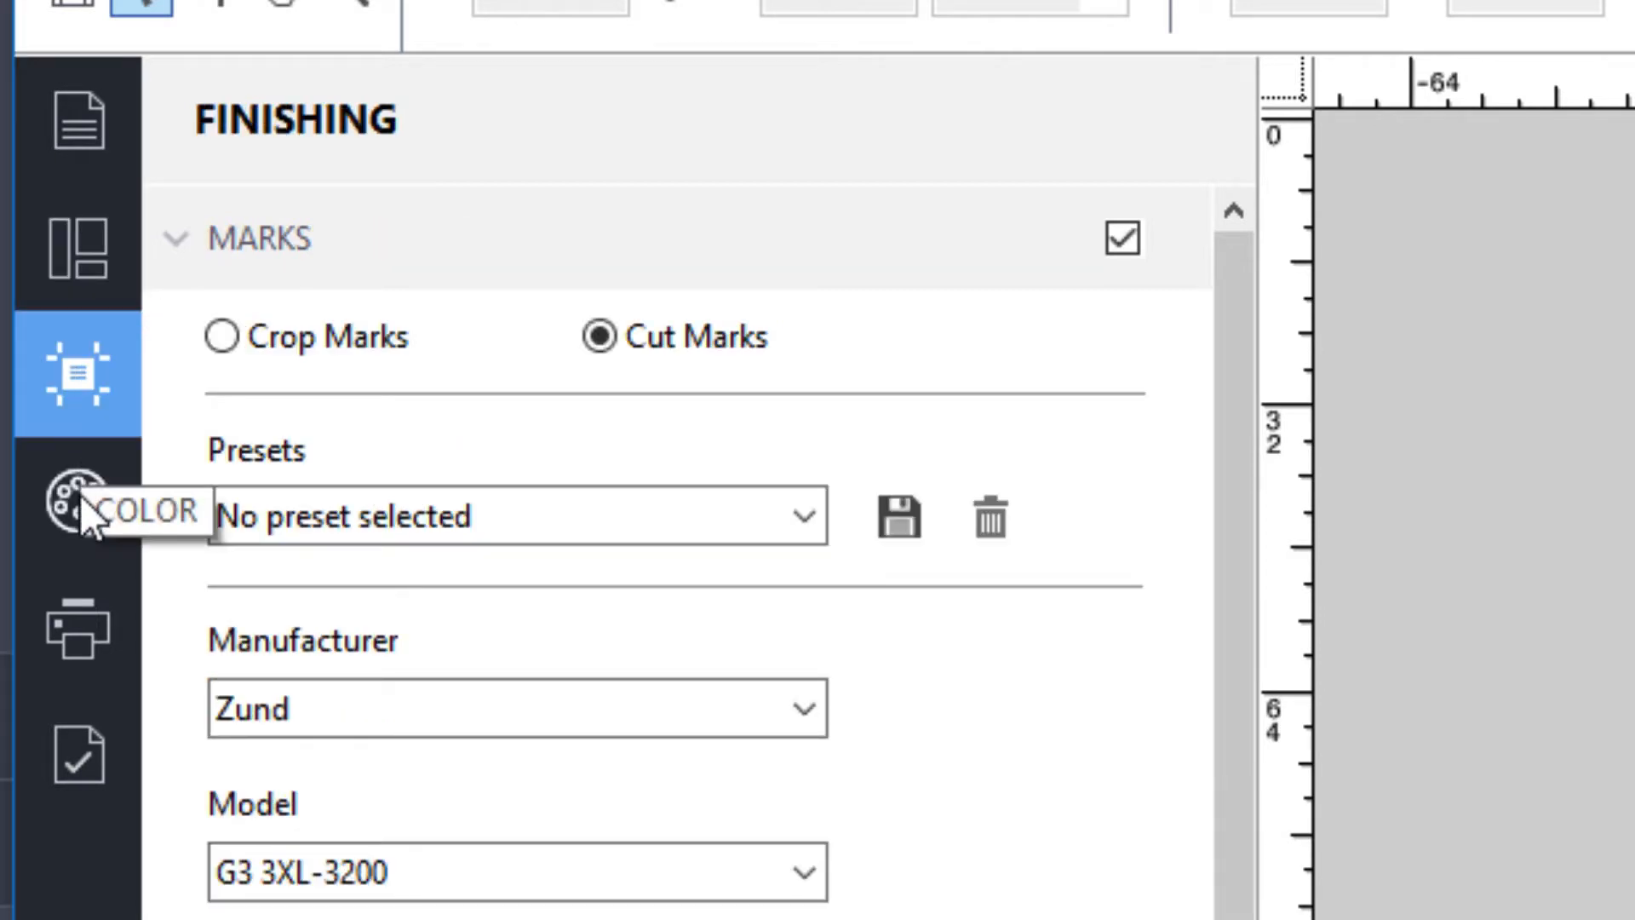
{"action": "left_click", "coordinate": [76, 511]}
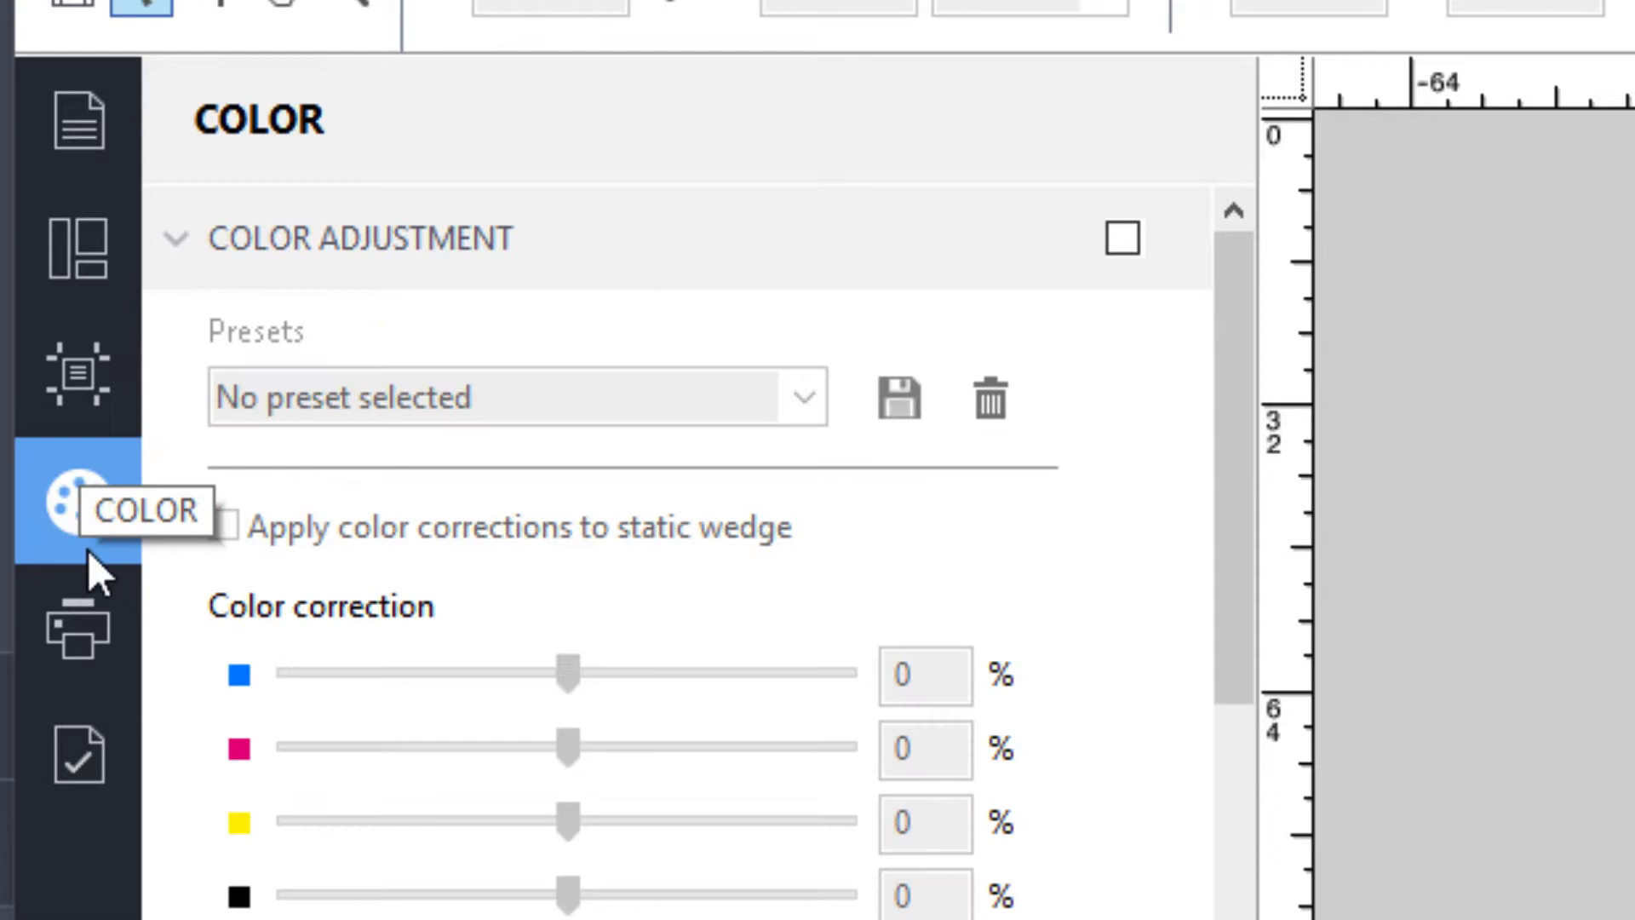
{"action": "left_click", "coordinate": [75, 629]}
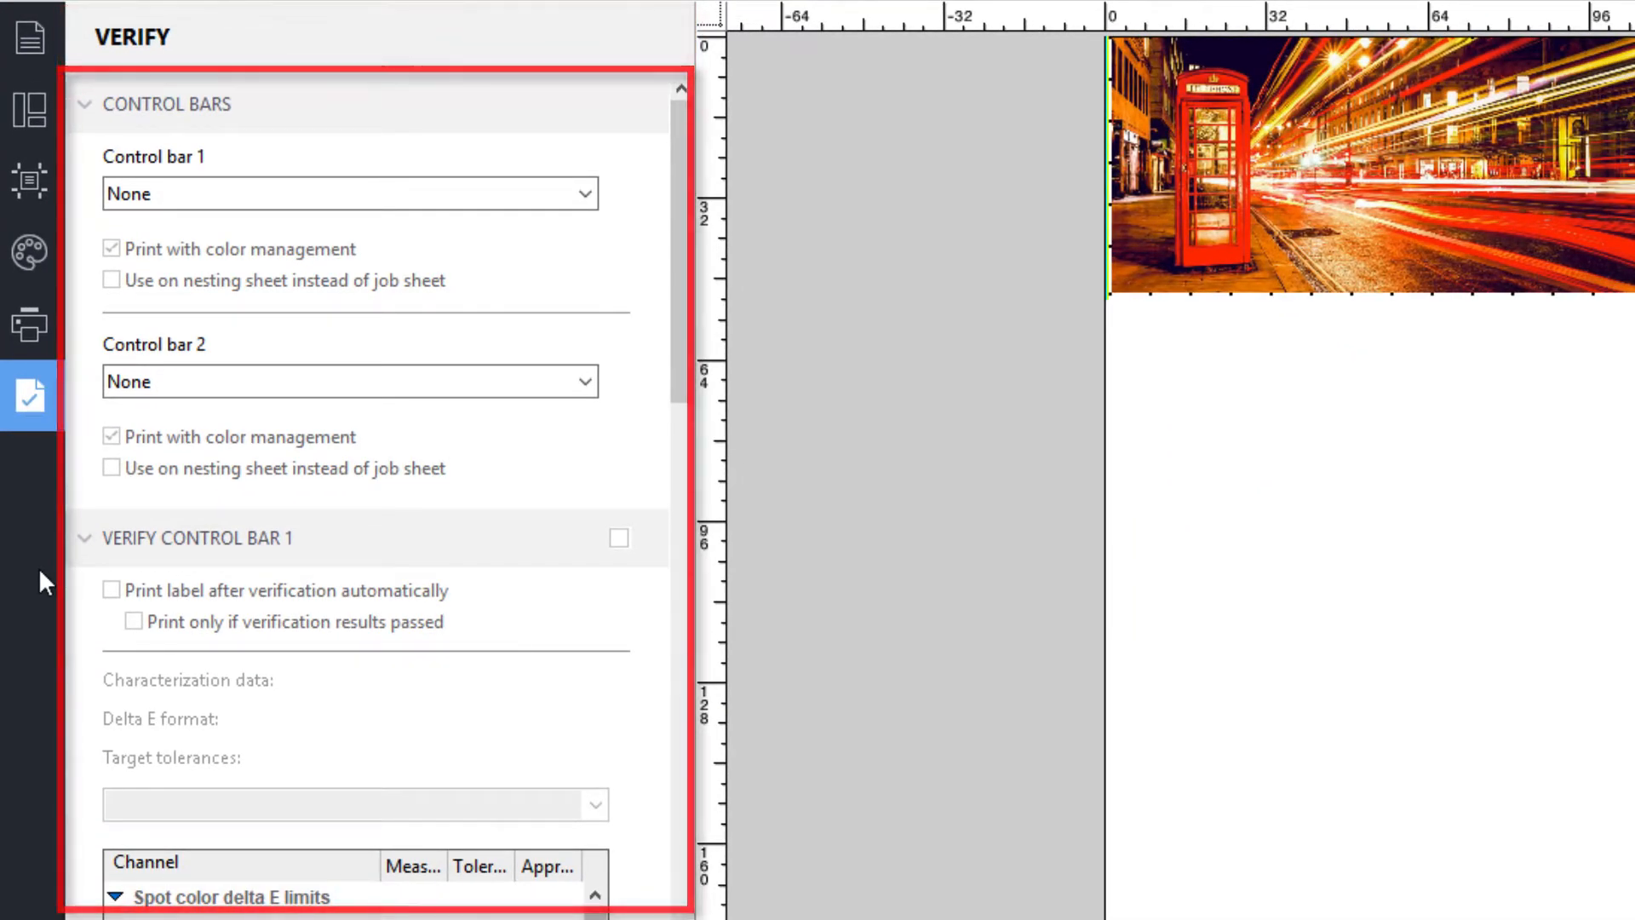
Step: Collapse the Verify sections and switch to Layout to show the Tiling options
{"action": "left_click", "coordinate": [85, 104]}
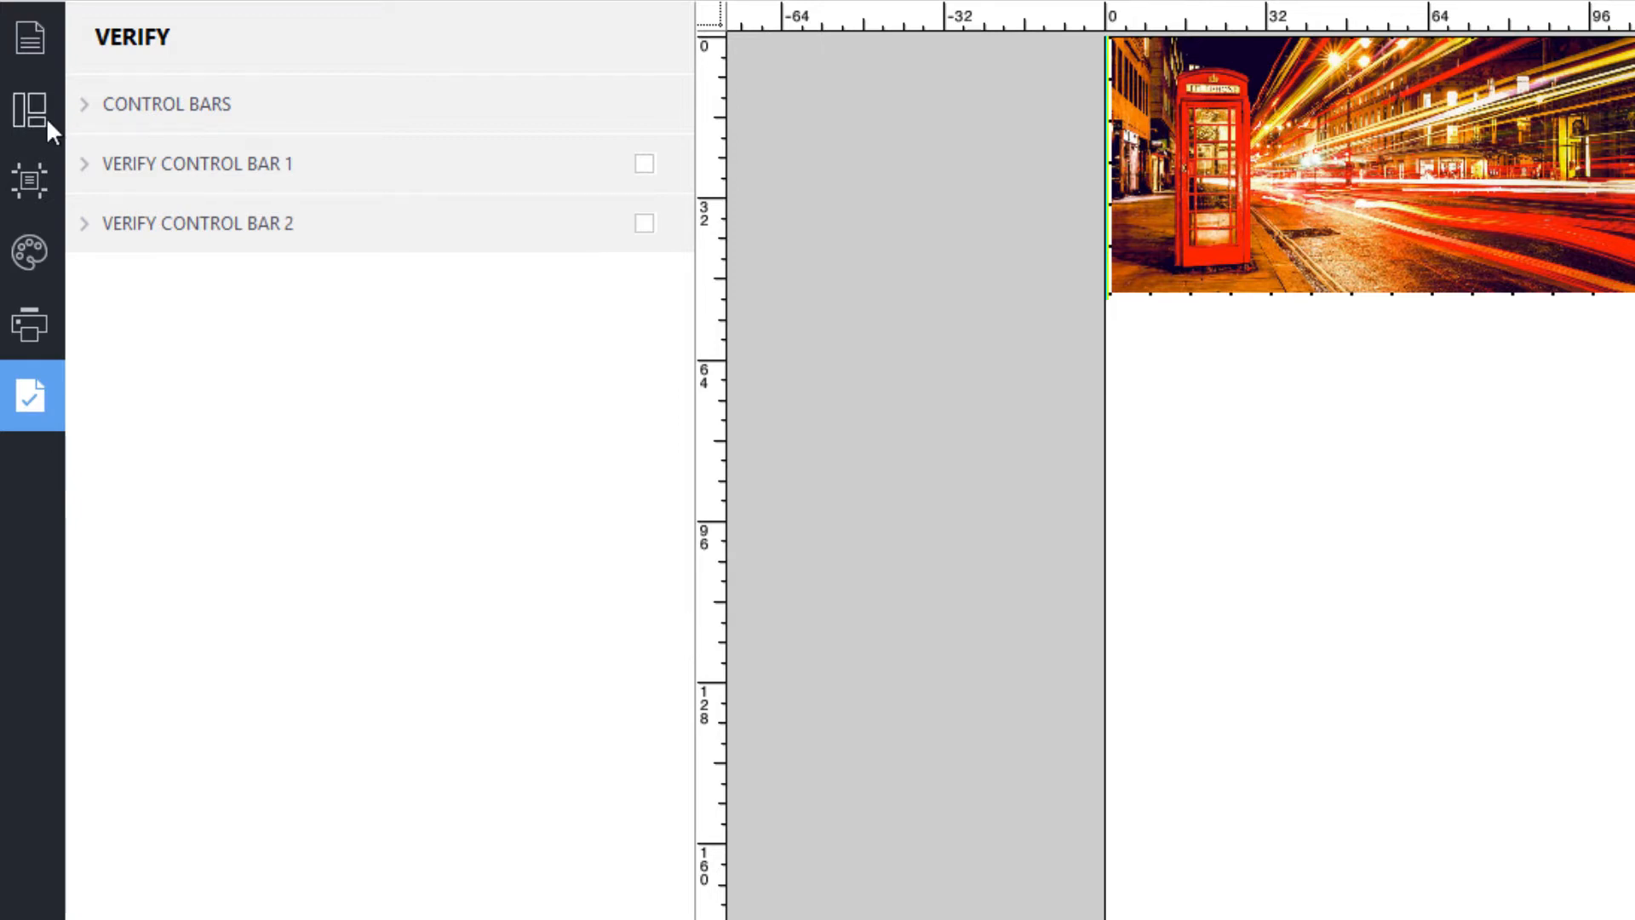
{"action": "left_click", "coordinate": [32, 104]}
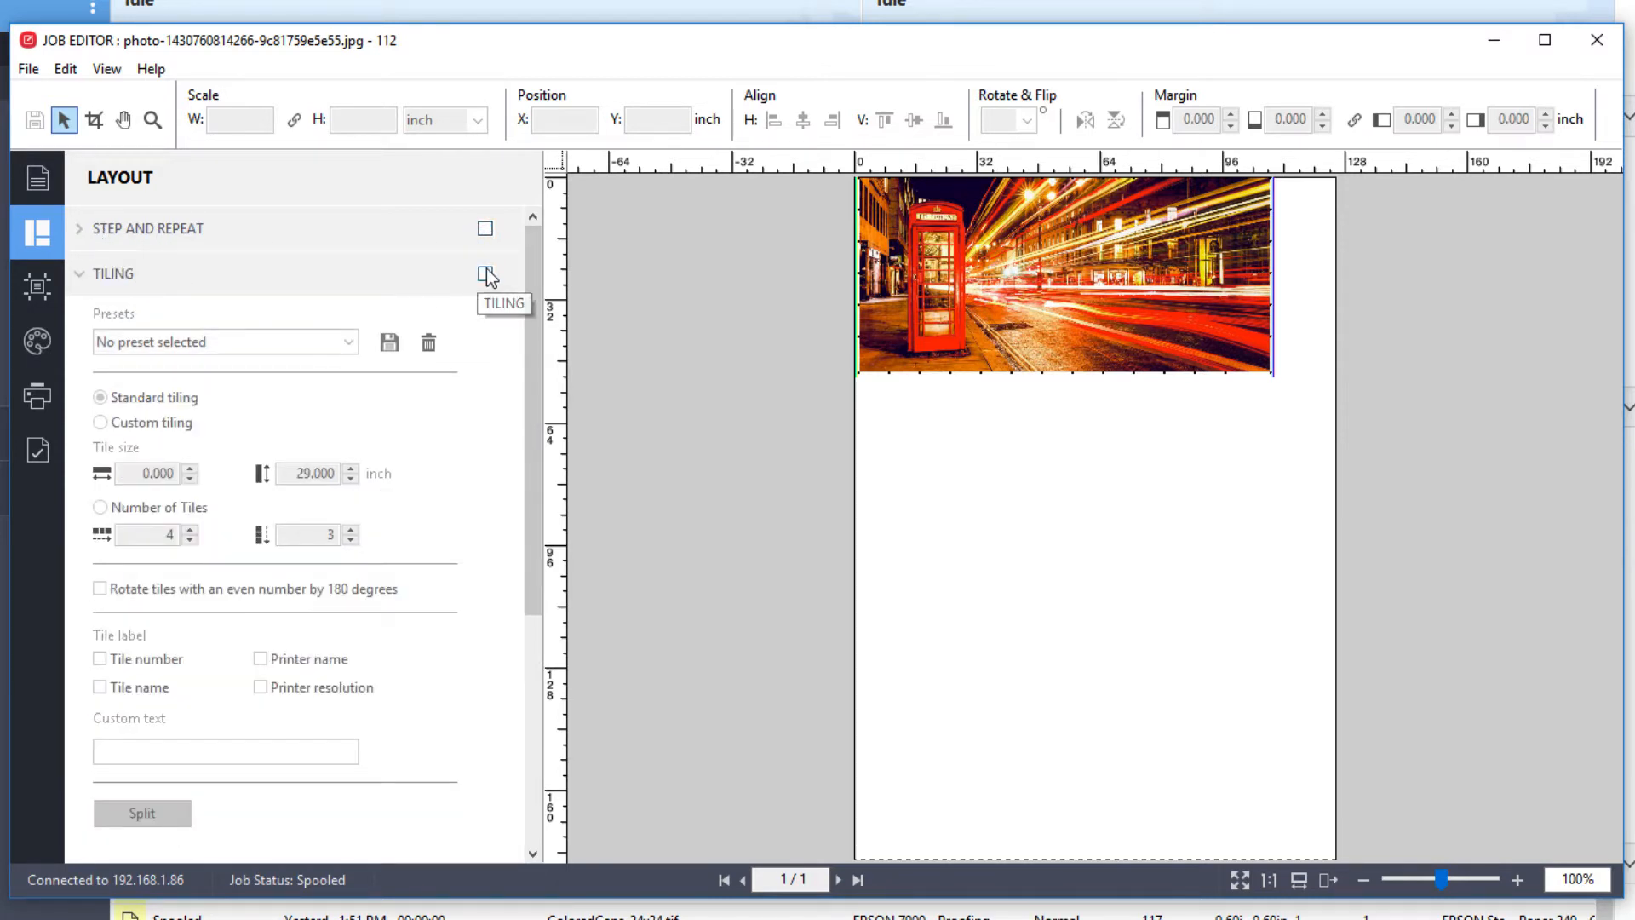
Step: Enable Tiling, confirm the warning, then turn on Step and Repeat
{"action": "left_click", "coordinate": [485, 273]}
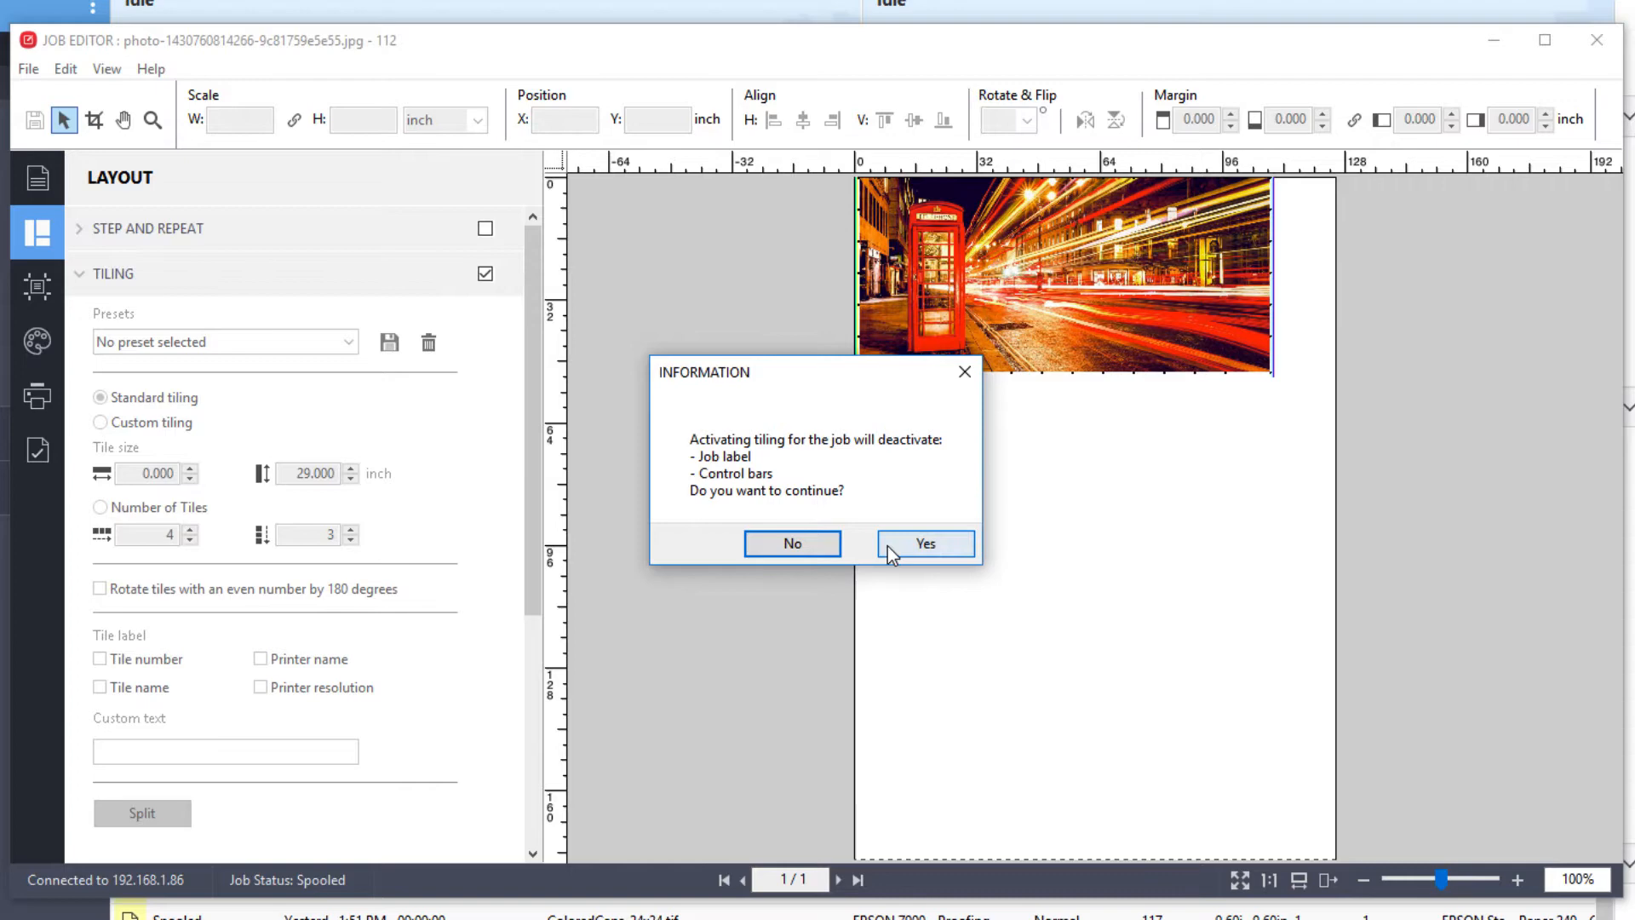
{"action": "left_click", "coordinate": [922, 543]}
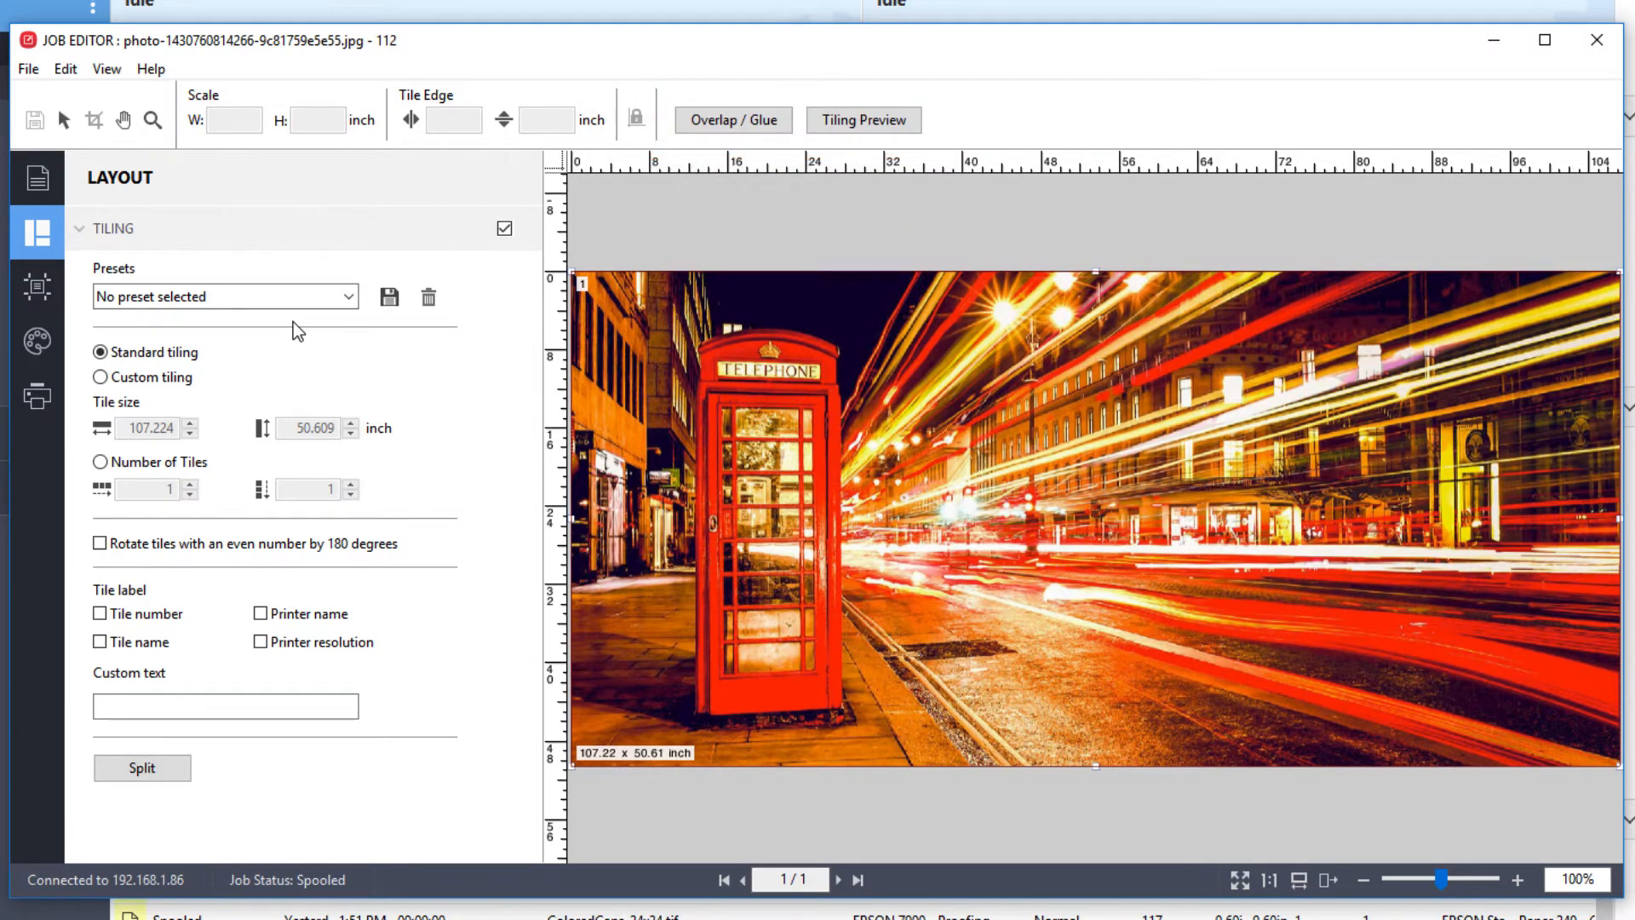
{"action": "left_click", "coordinate": [506, 228]}
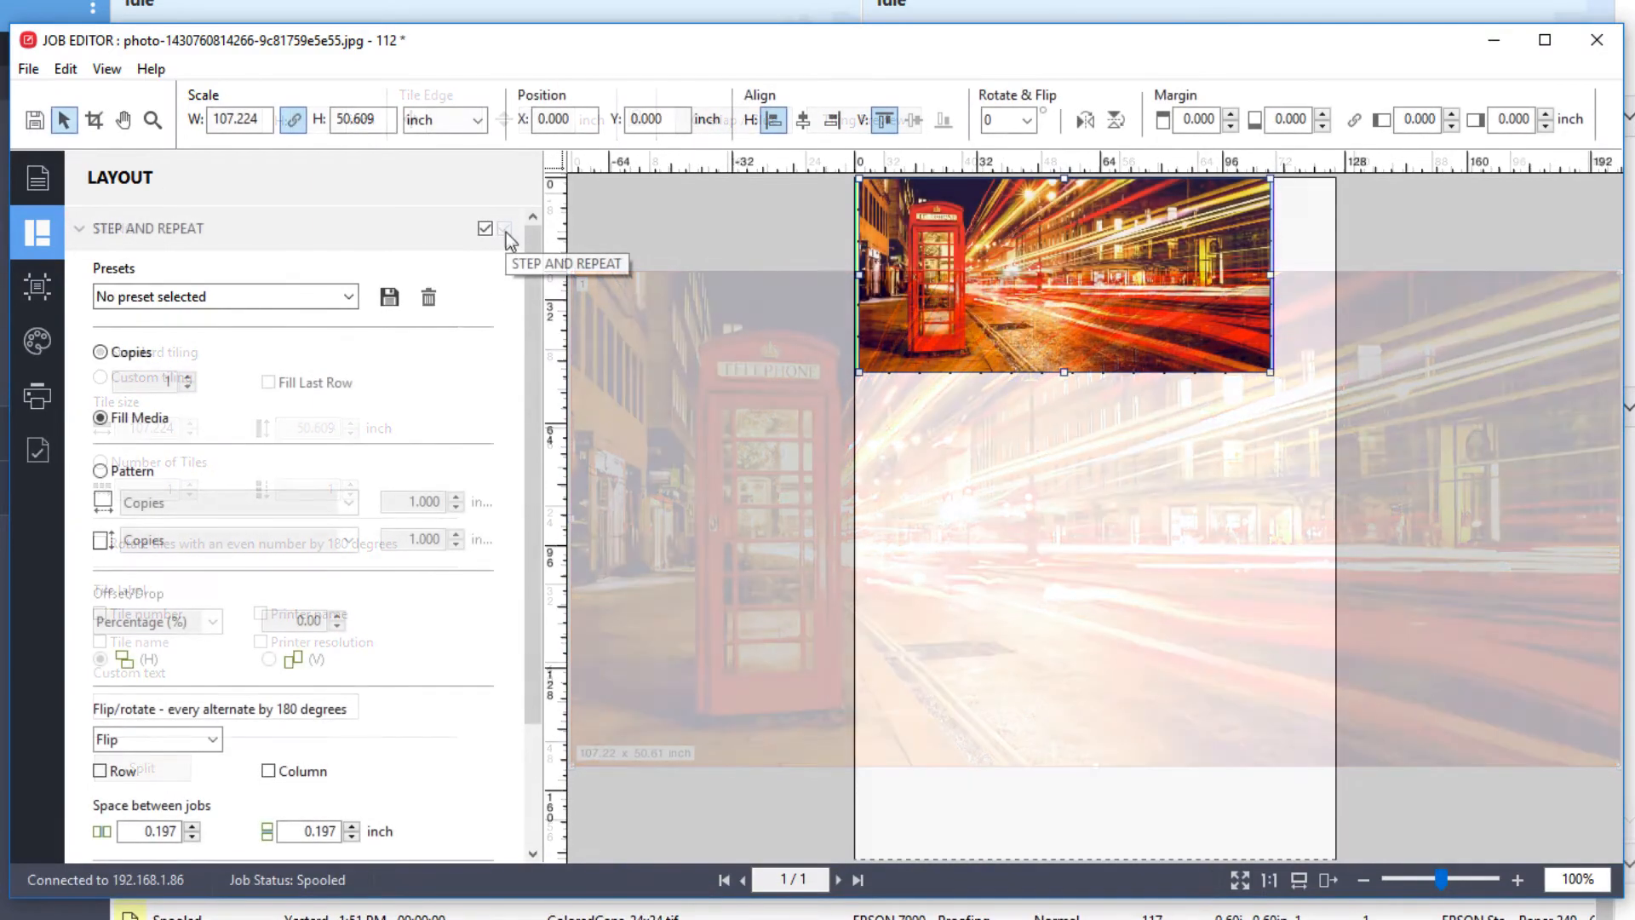
{"action": "left_click", "coordinate": [484, 228]}
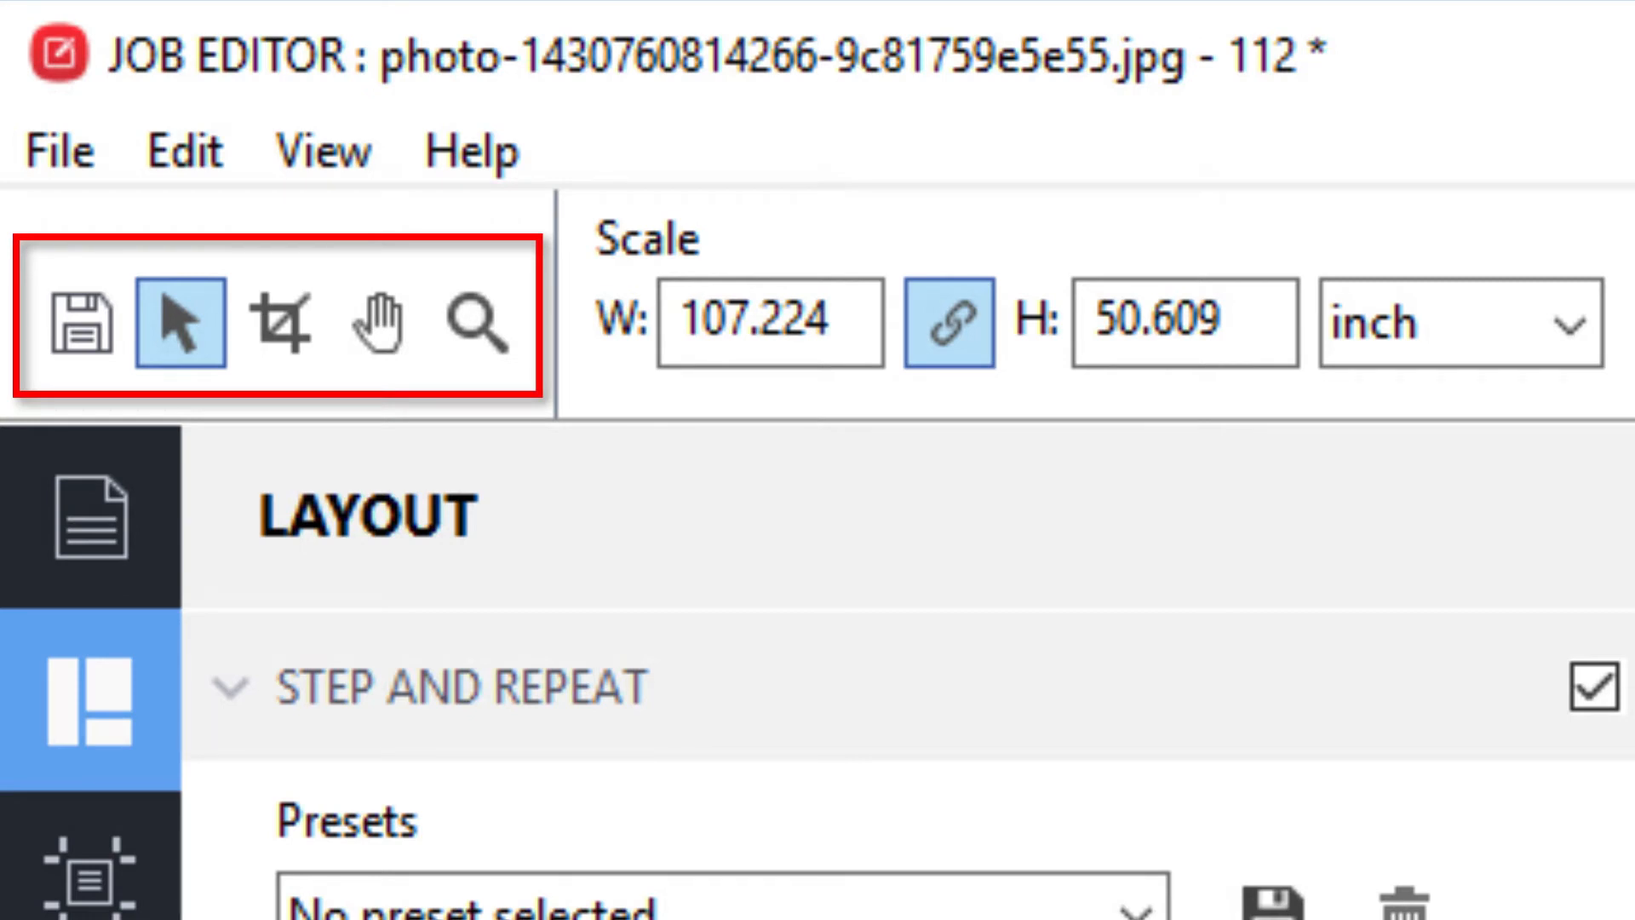
{"action": "mouse_move", "coordinate": [344, 491]}
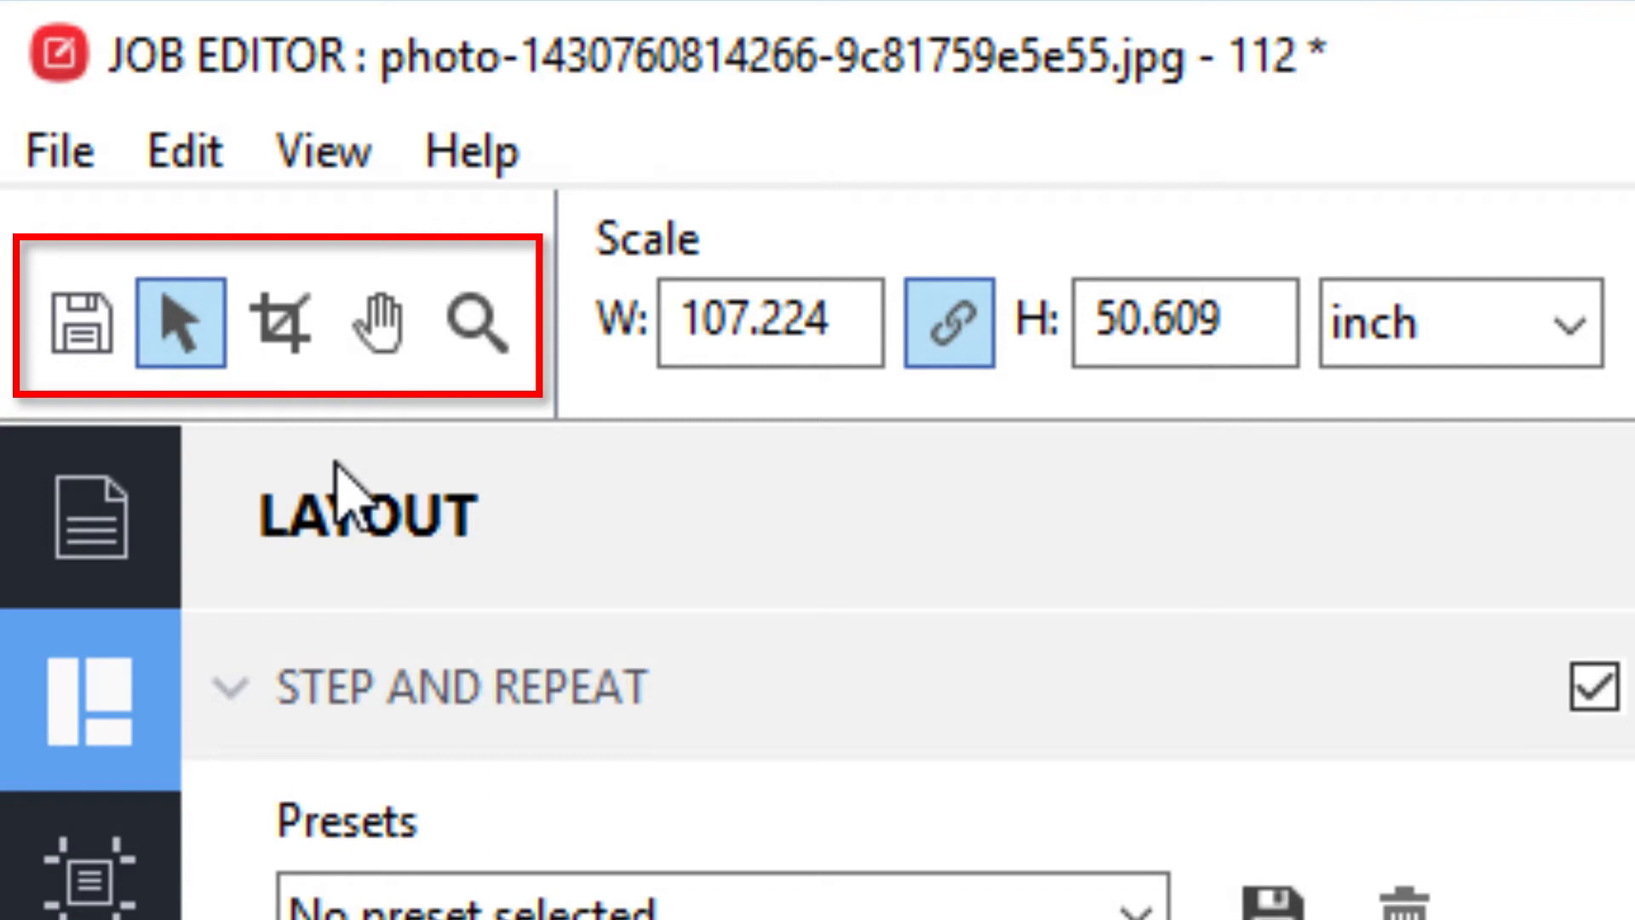
{"action": "scroll", "scroll_direction": "down", "scroll_amount": 3}
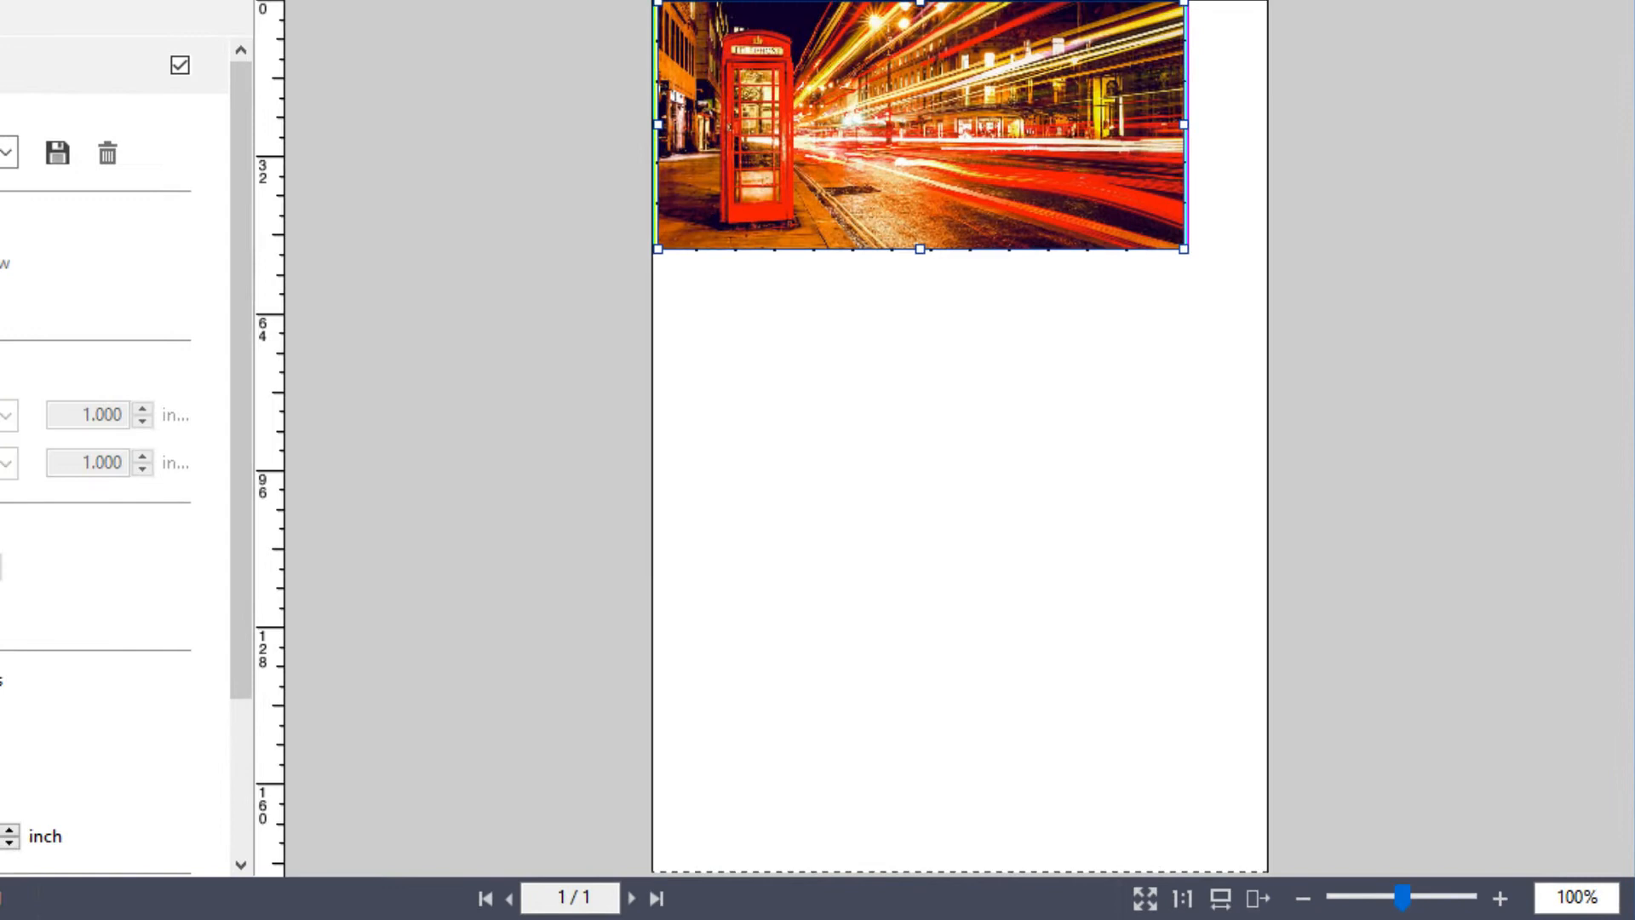
{"action": "mouse_move", "coordinate": [405, 174]}
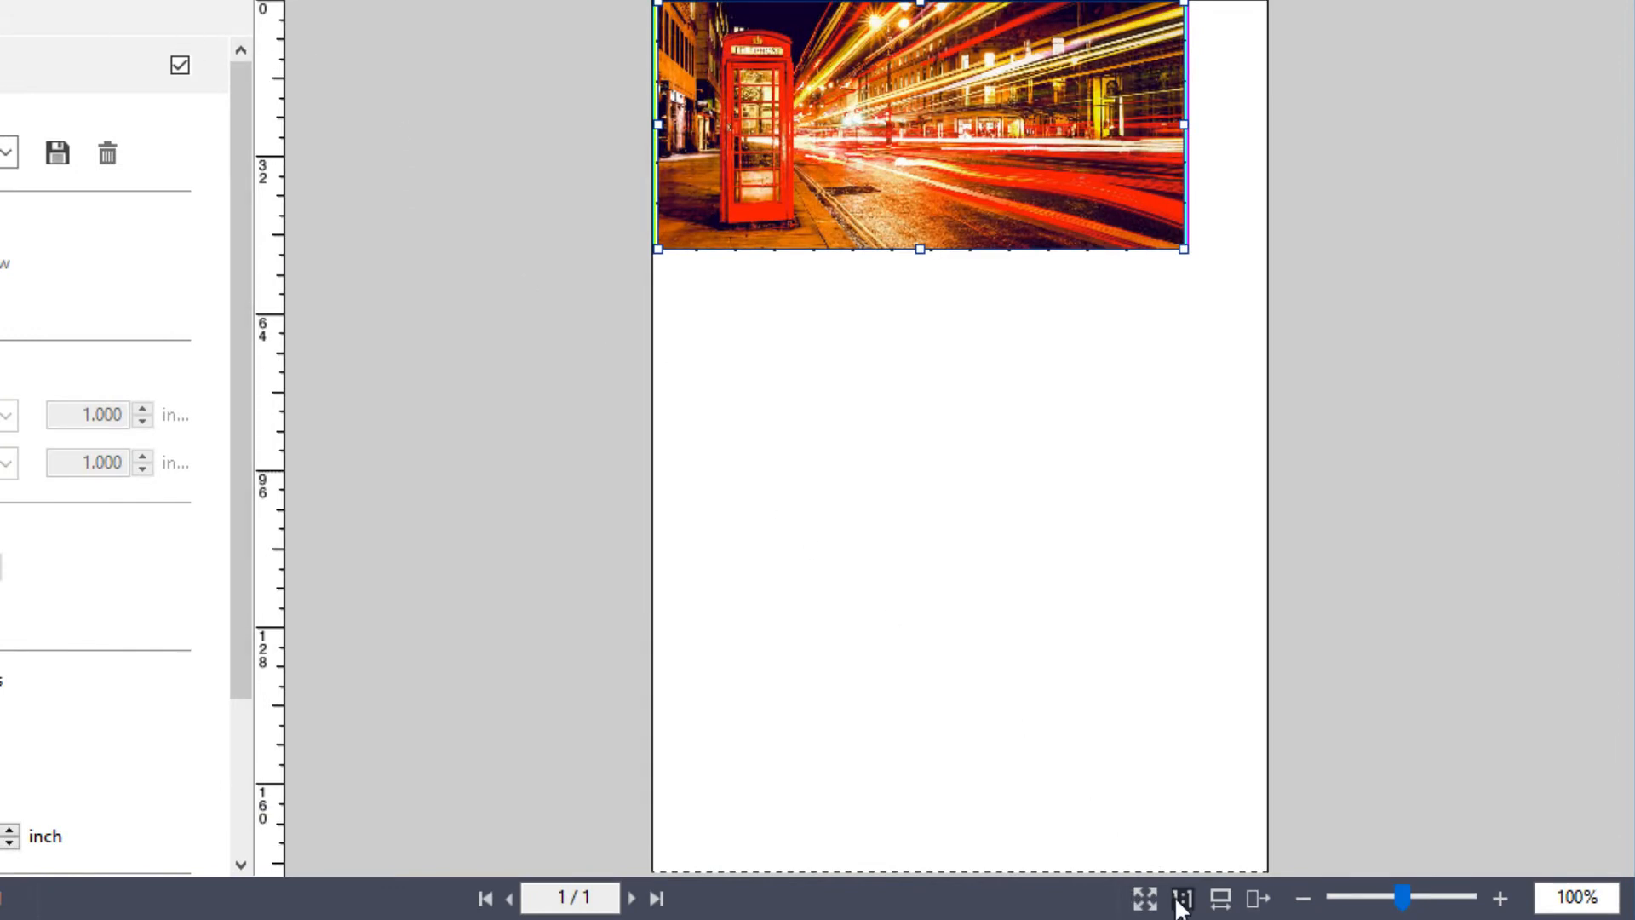
Step: Try 1:1, Fit Page, zoom-in and the zoom percentage box on the preview
{"action": "left_click", "coordinate": [1180, 898]}
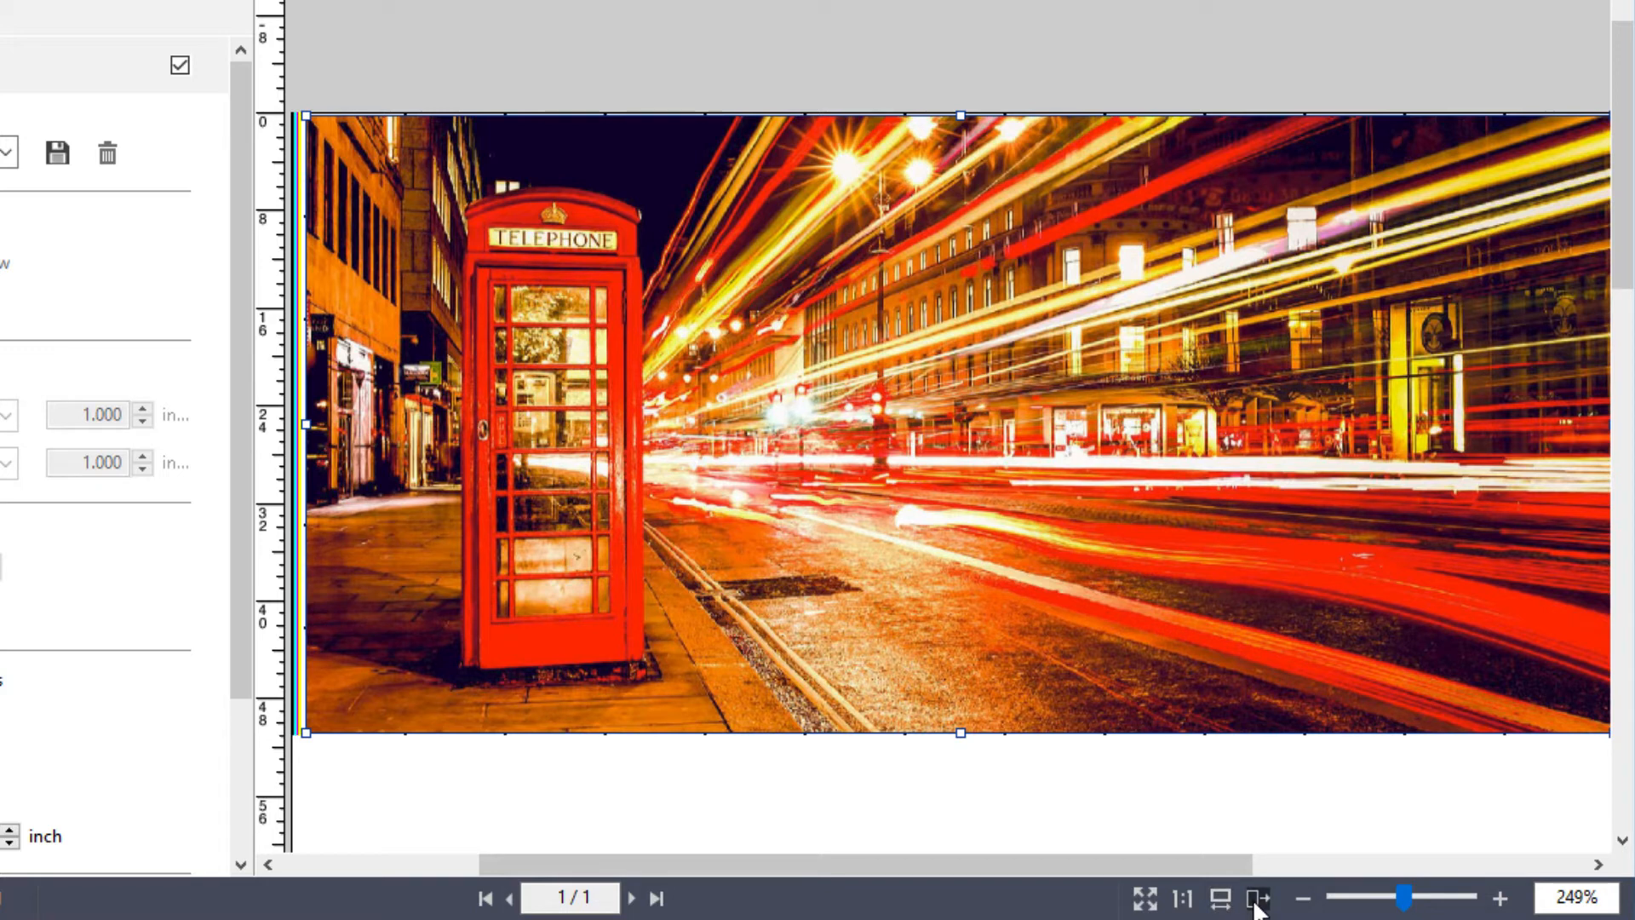
{"action": "left_click", "coordinate": [1145, 897]}
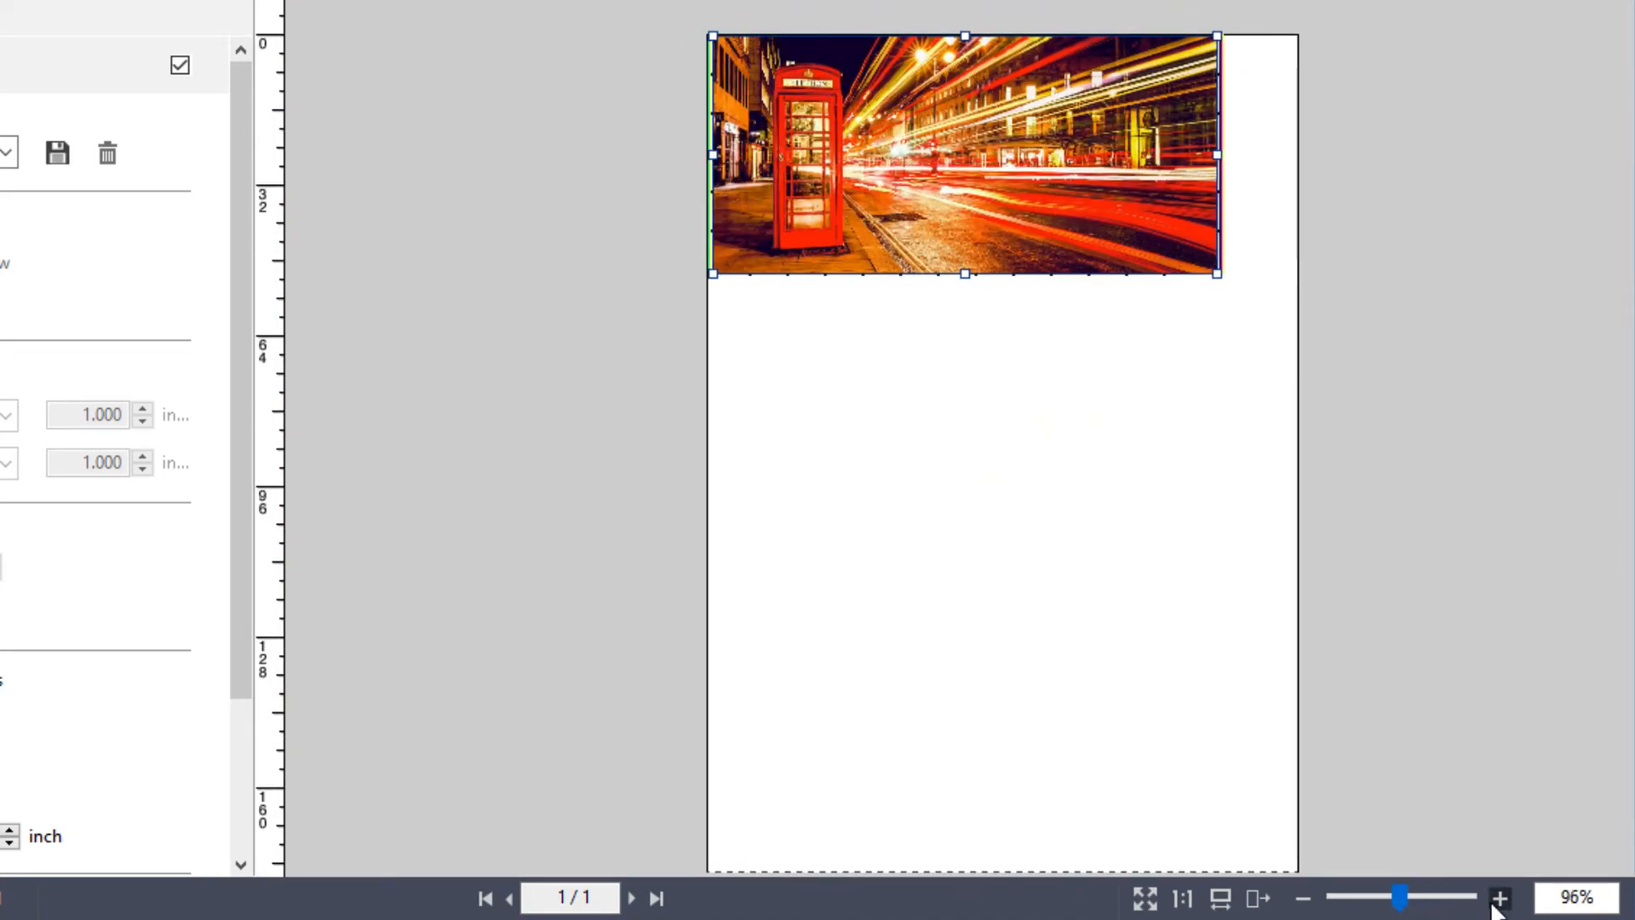
{"action": "left_click", "coordinate": [1500, 897]}
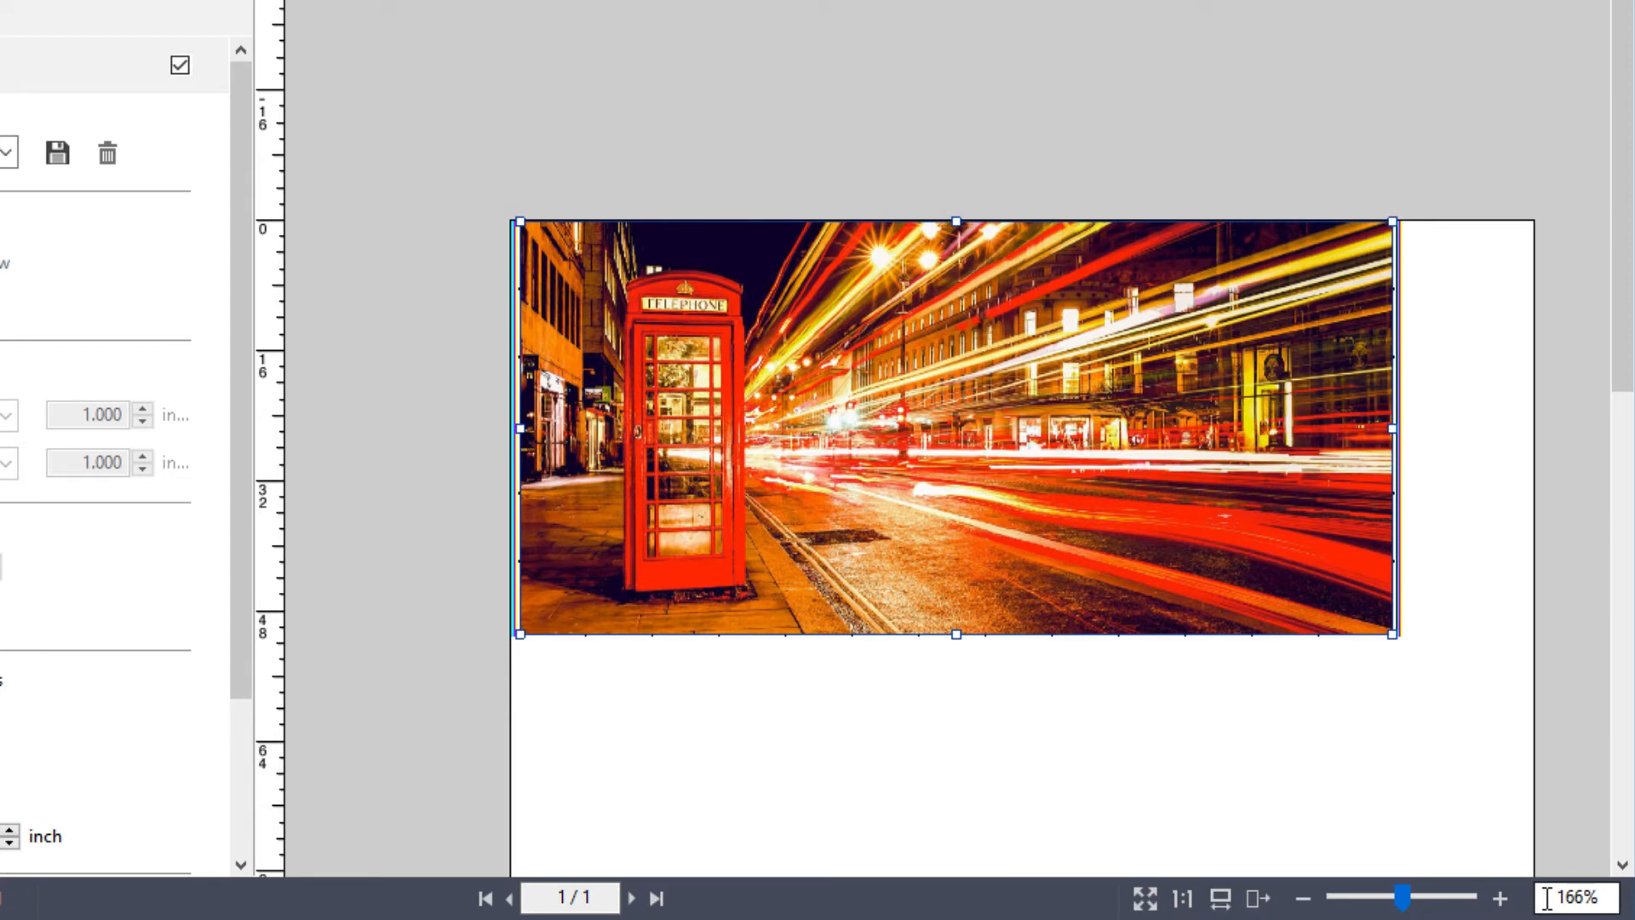
{"action": "left_click", "coordinate": [1609, 897]}
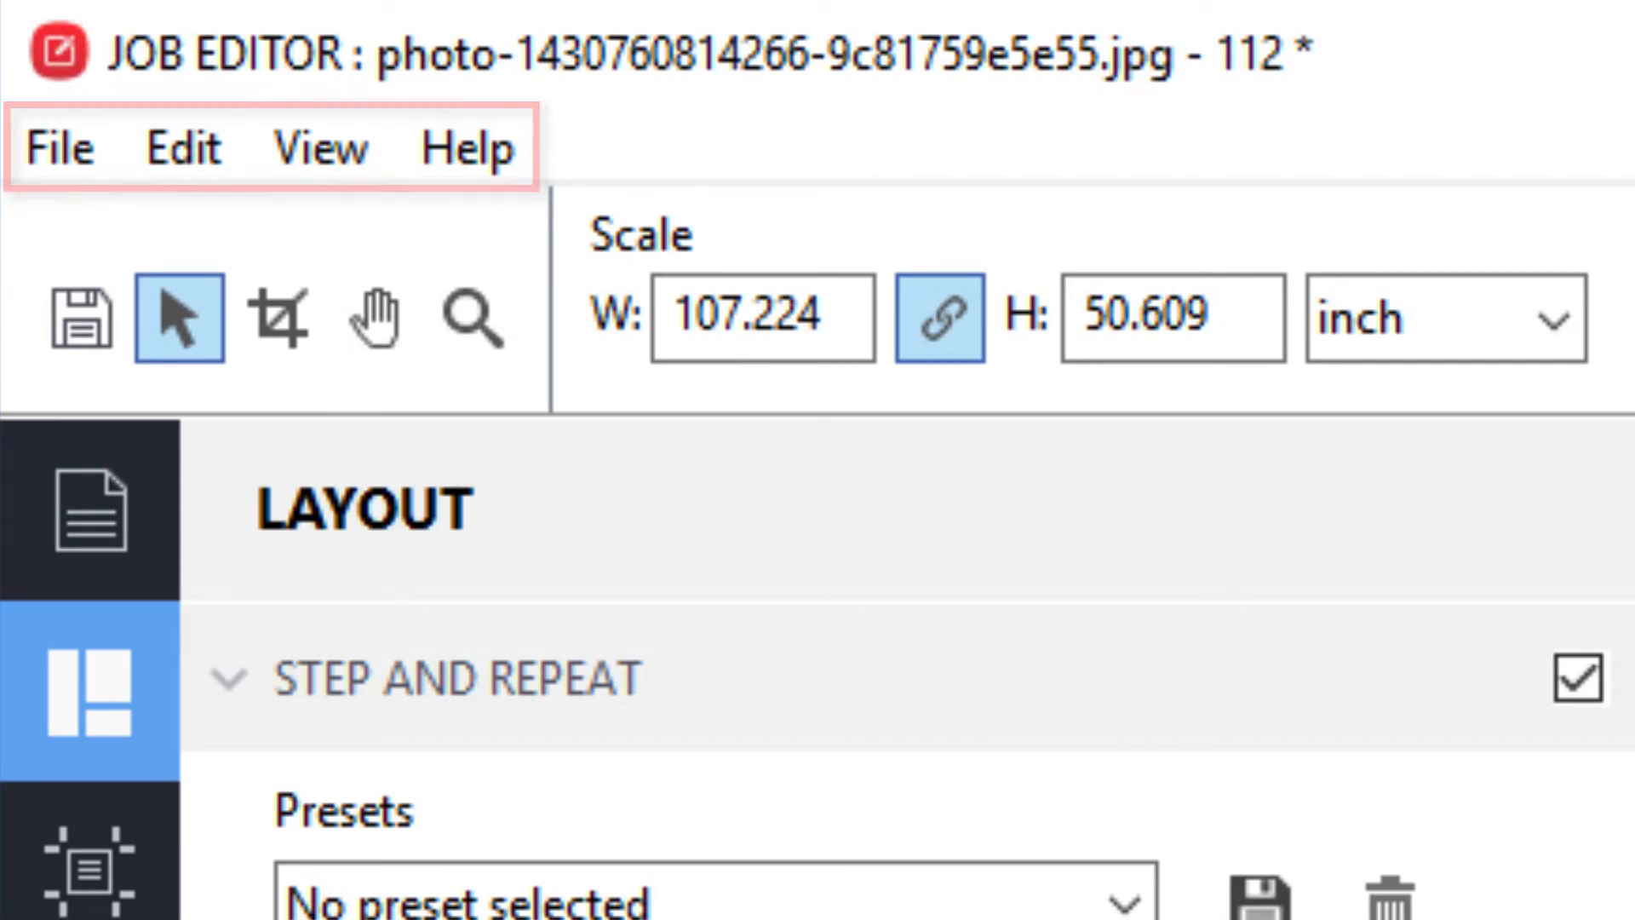
Step: Browse the File menu, then the Edit menu's Measurement Unit options (inch current)
{"action": "left_click", "coordinate": [59, 146]}
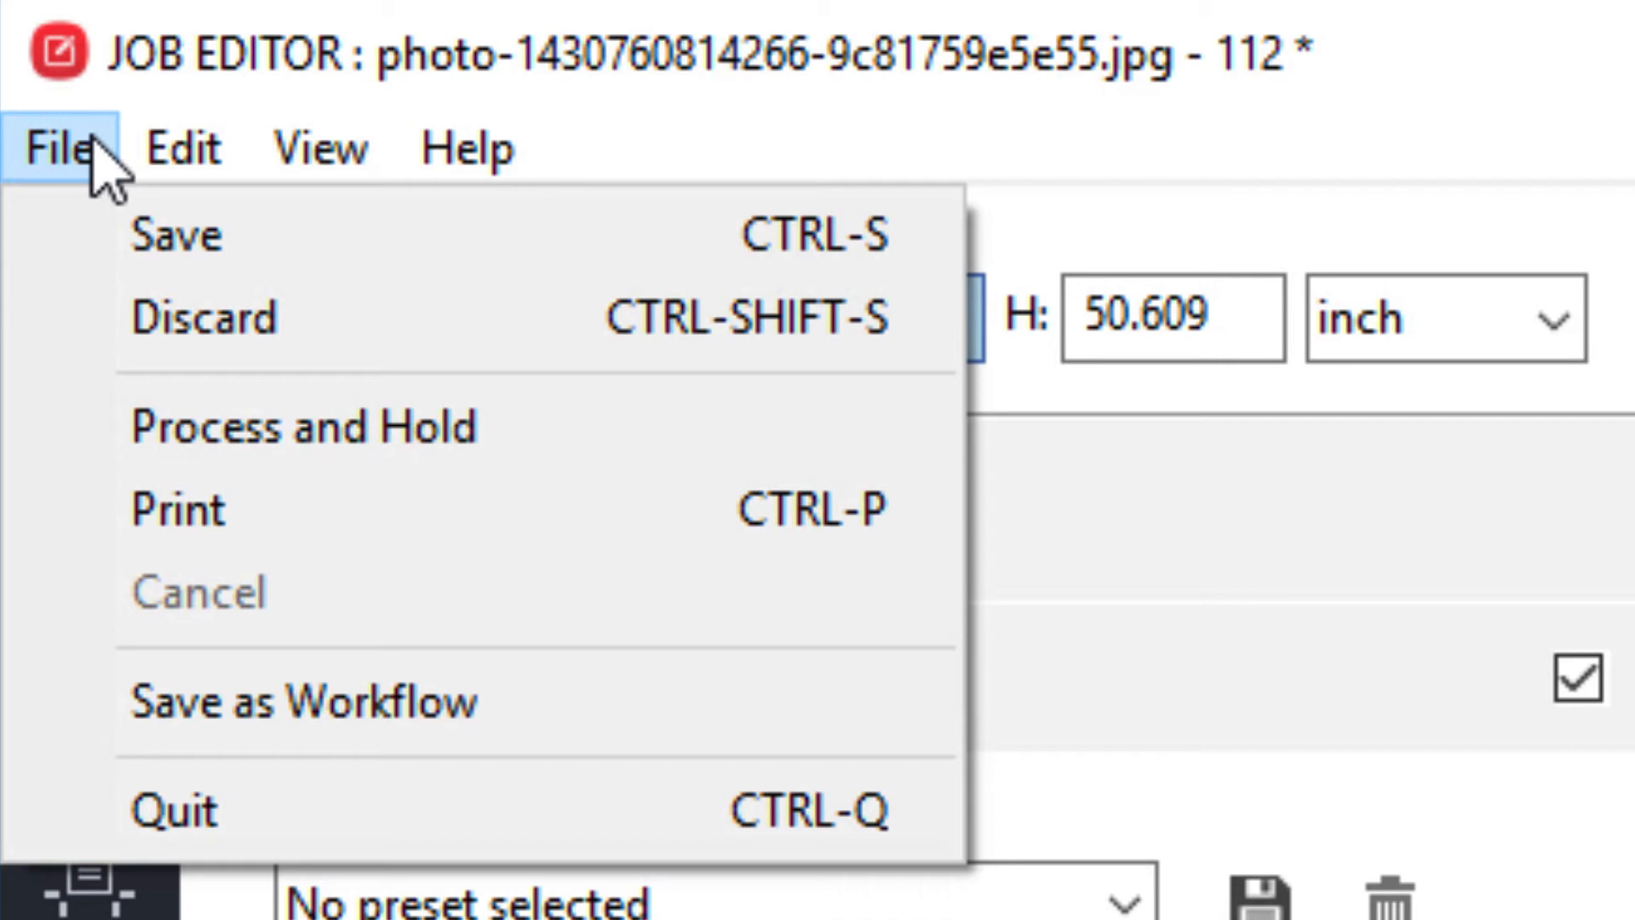
{"action": "left_click", "coordinate": [180, 146]}
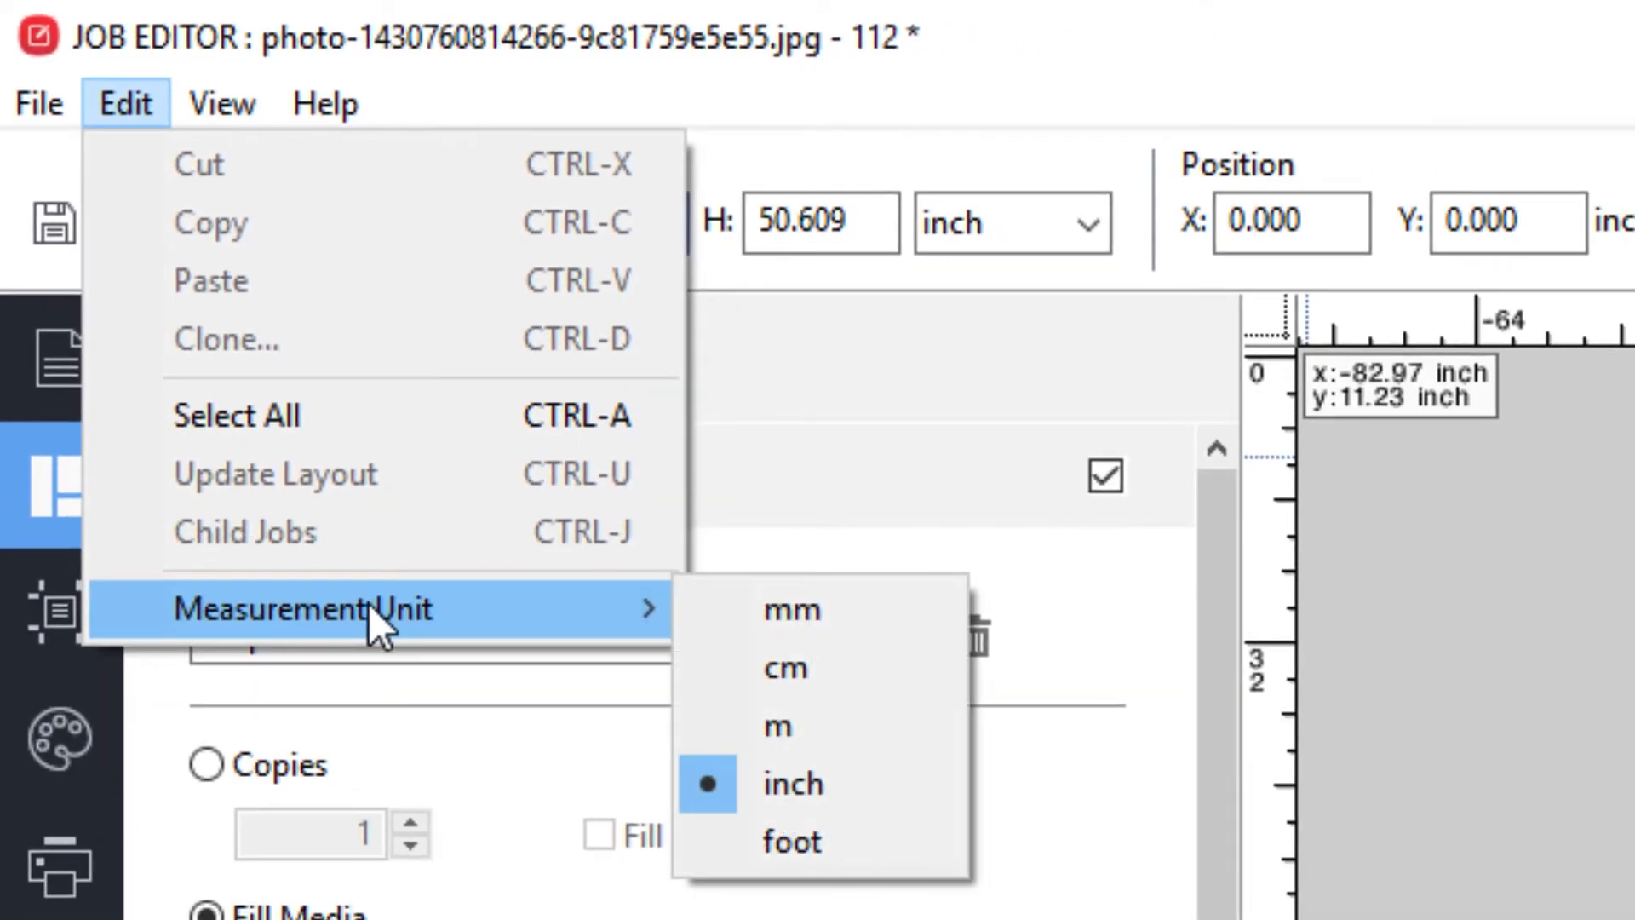
Step: Browse the View menu, then list the Help commands like EFI Technical Support
{"action": "left_click", "coordinate": [222, 103]}
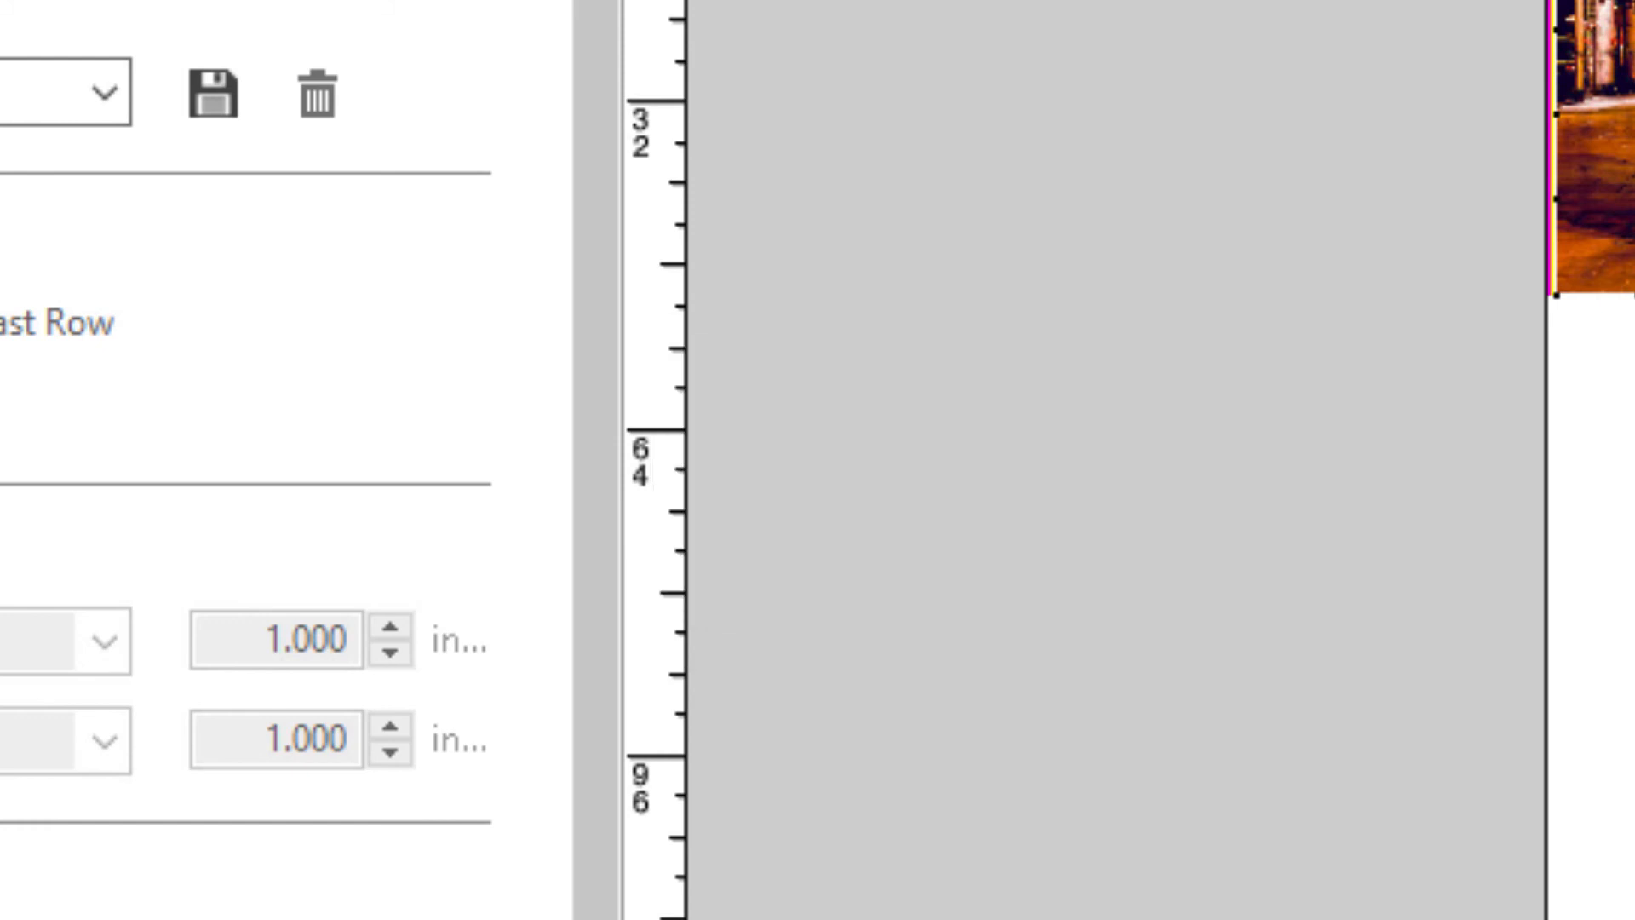
{"action": "left_click", "coordinate": [415, 133]}
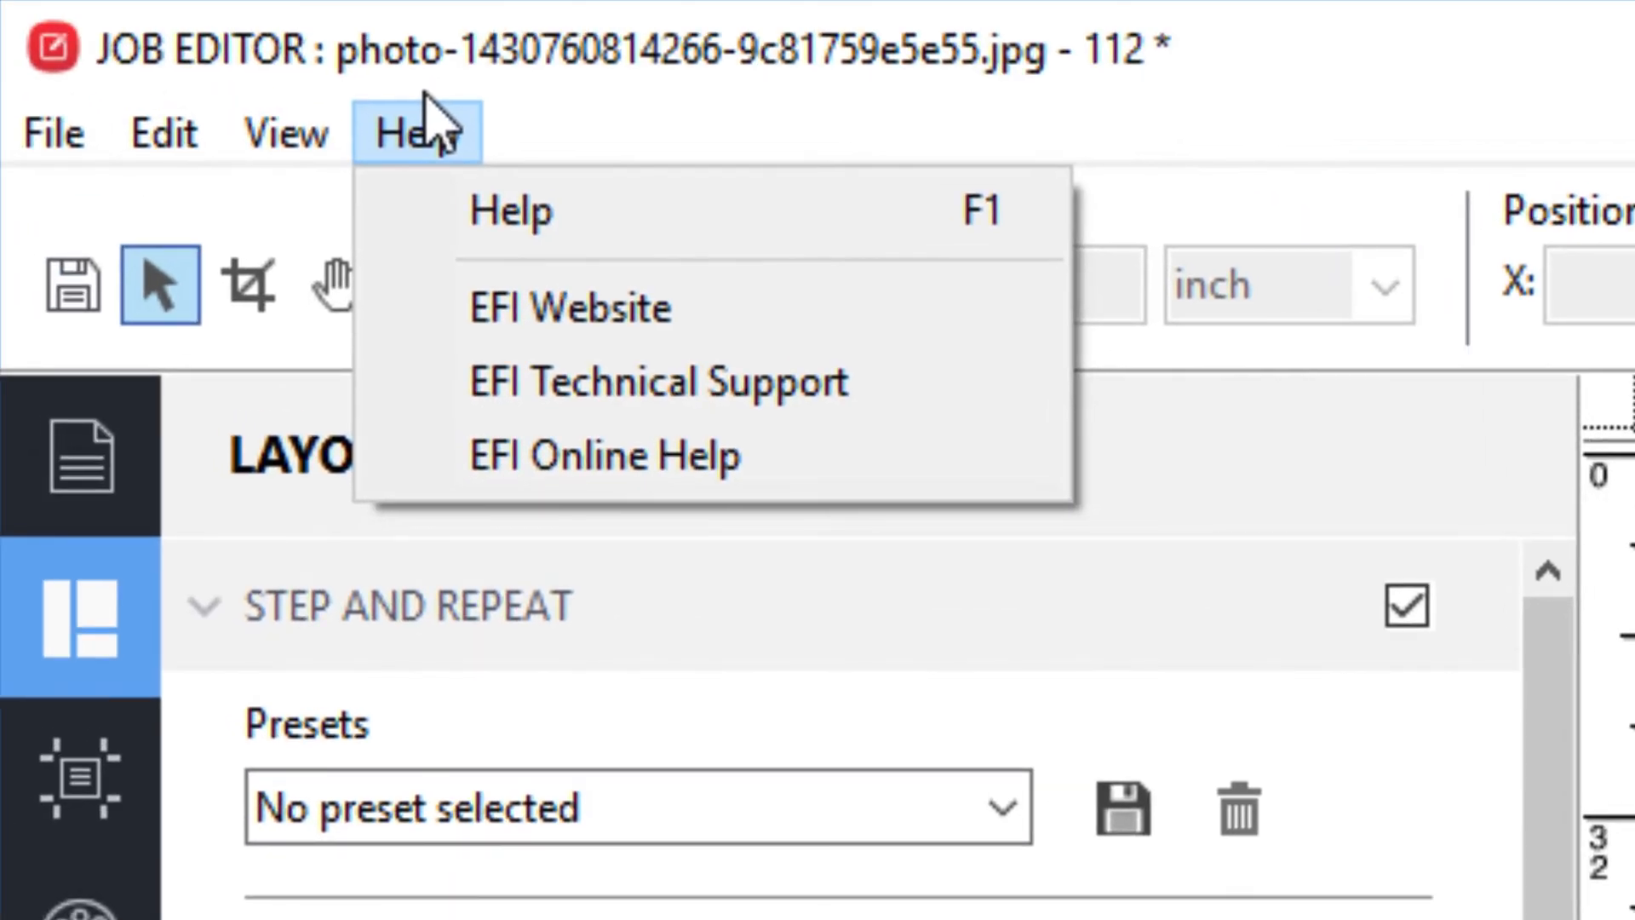